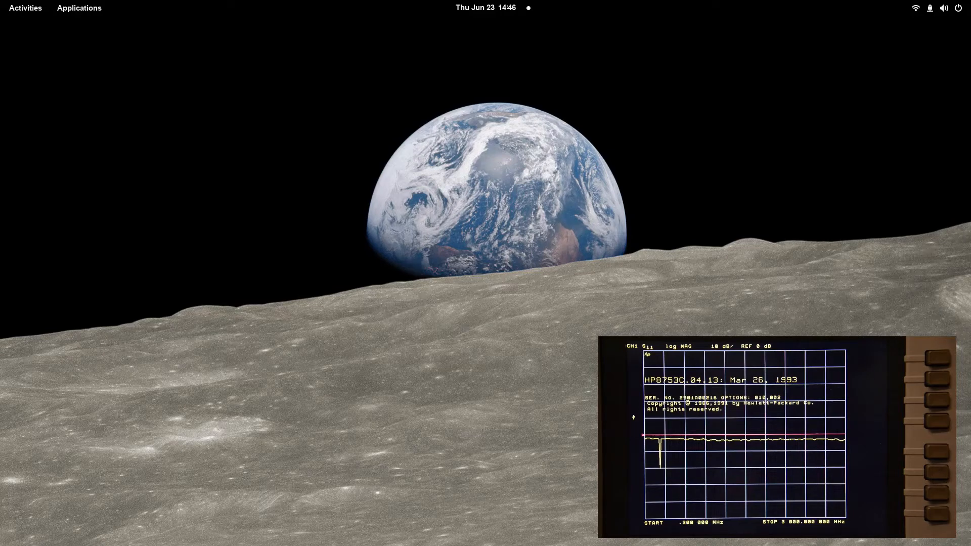
Launch HP8753 Companion and let it connect to the HP 8753C analyzer
{"action": "left_click", "coordinate": [25, 7]}
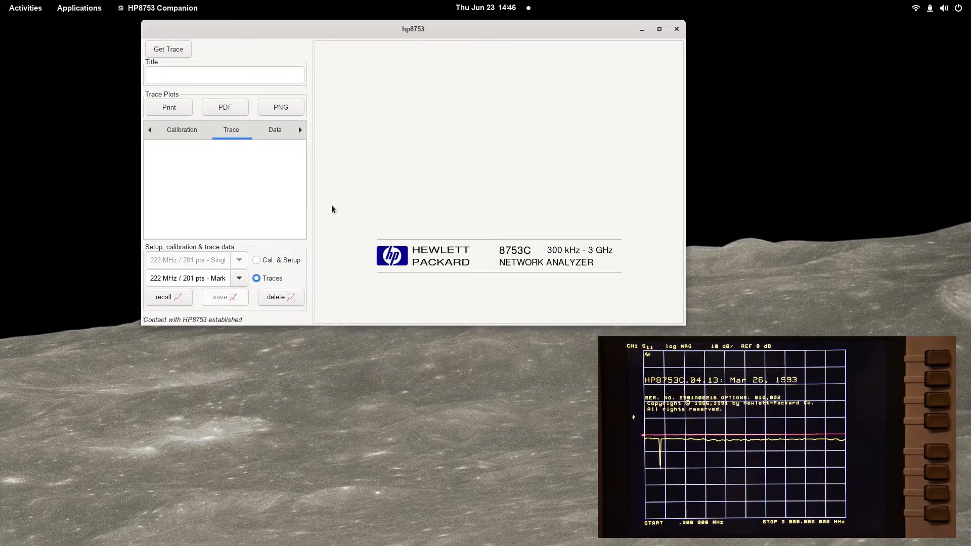
Switch to Cal. & Setup mode and browse saved setups, from M/A-COM 1999-0024 to '222 MHz / 201 pts'
{"action": "left_click", "coordinate": [257, 260]}
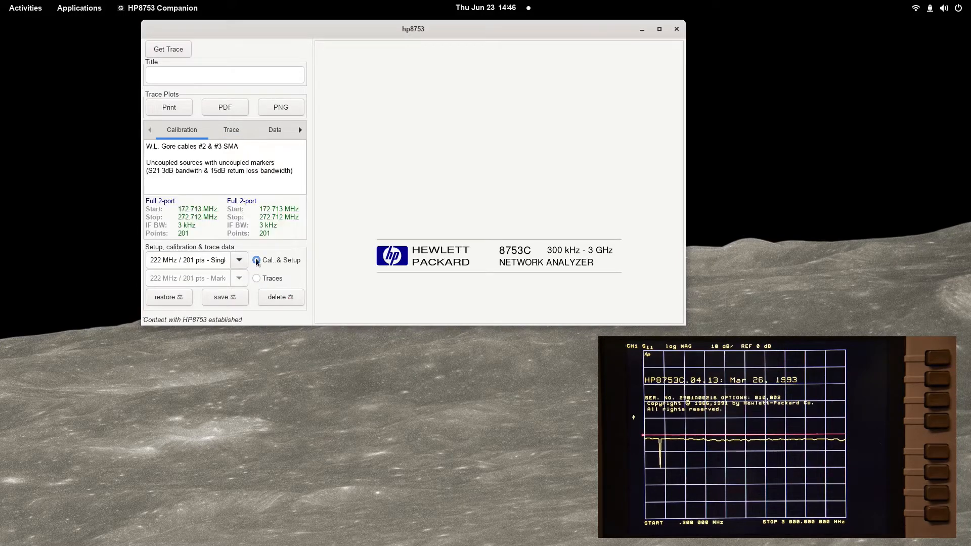
{"action": "left_click", "coordinate": [238, 260]}
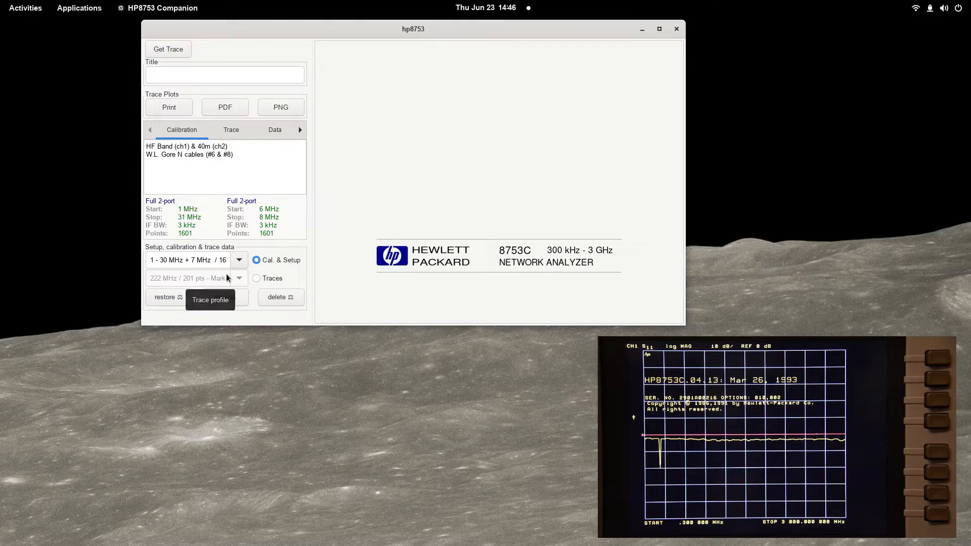
{"action": "left_click", "coordinate": [238, 260]}
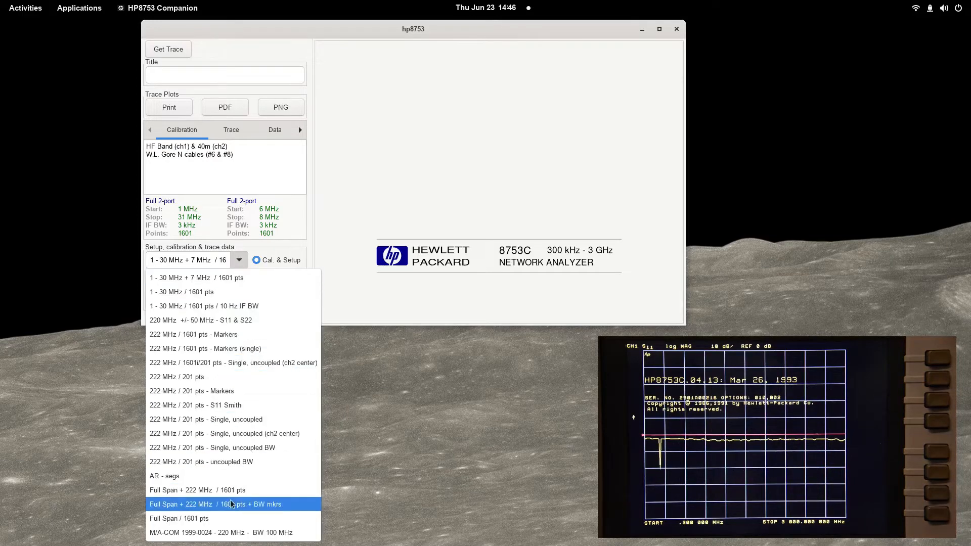
{"action": "left_click", "coordinate": [231, 533]}
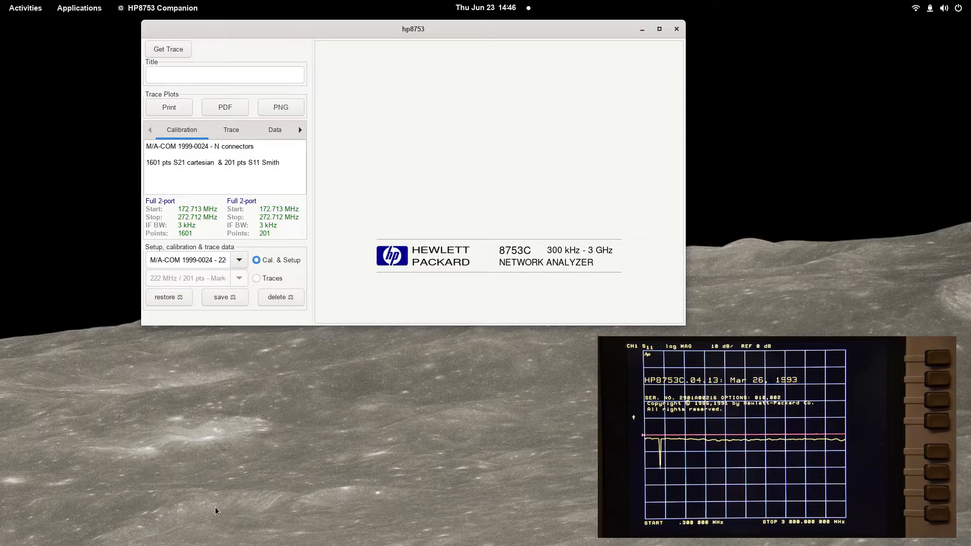
{"action": "left_click", "coordinate": [277, 163]}
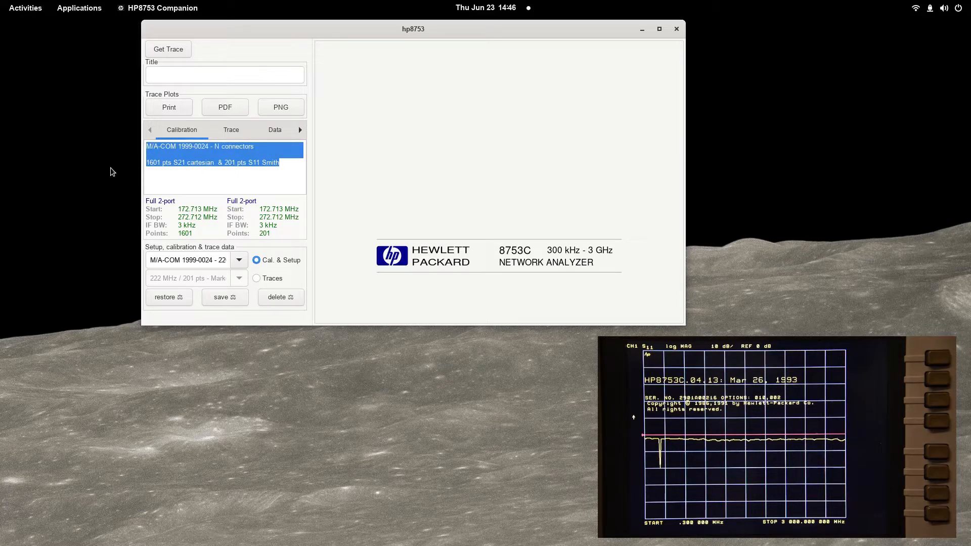
{"action": "left_click", "coordinate": [173, 189]}
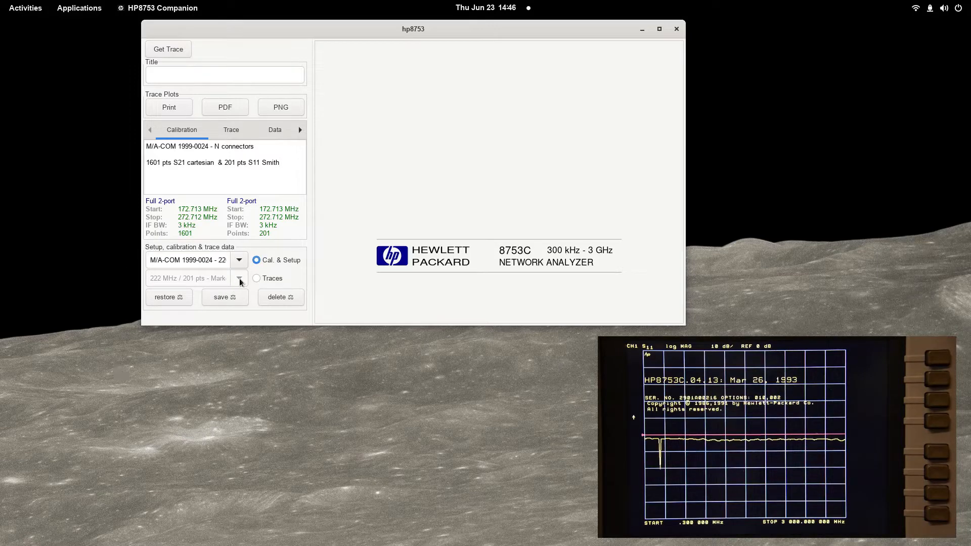
{"action": "left_click", "coordinate": [238, 260]}
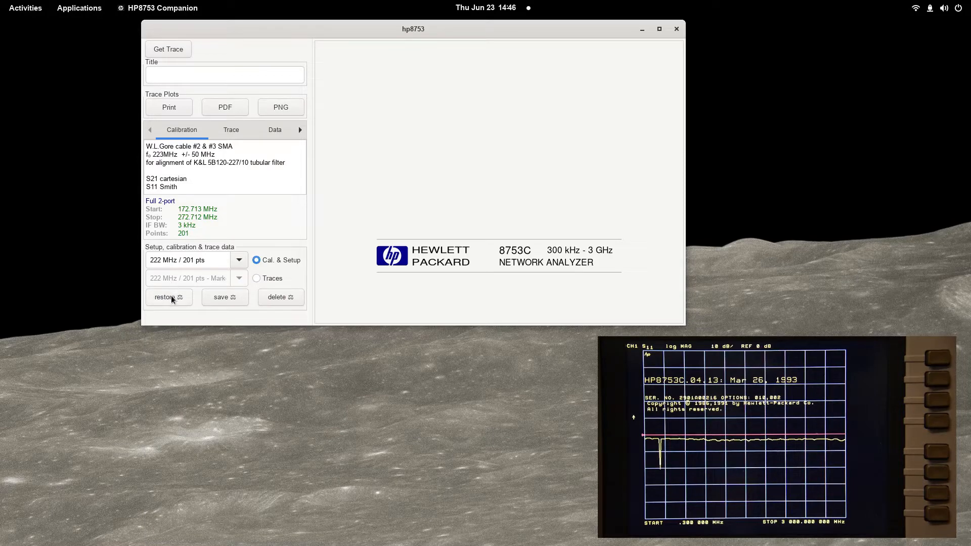
Restore the '222 MHz / 201 pts' setup and calibration to the 8753C
{"action": "left_click", "coordinate": [168, 297]}
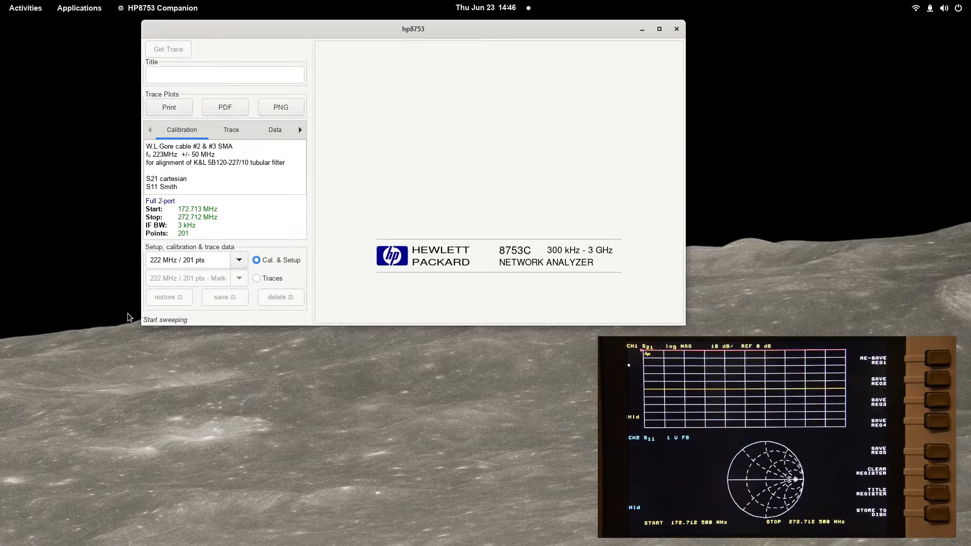
{"action": "left_click", "coordinate": [169, 297]}
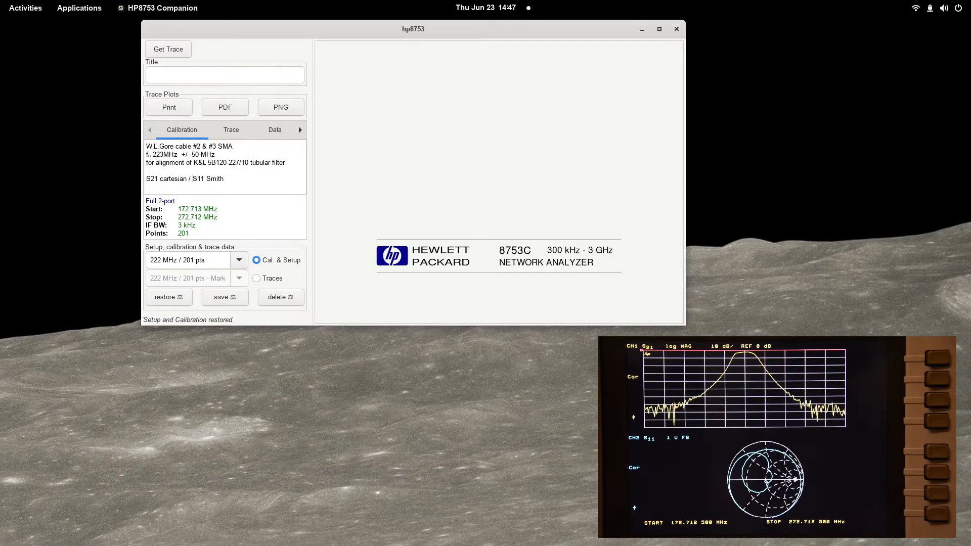
Add a '- recalibration June 23' note line and append '- recal' to the setup name
{"action": "left_click", "coordinate": [226, 179]}
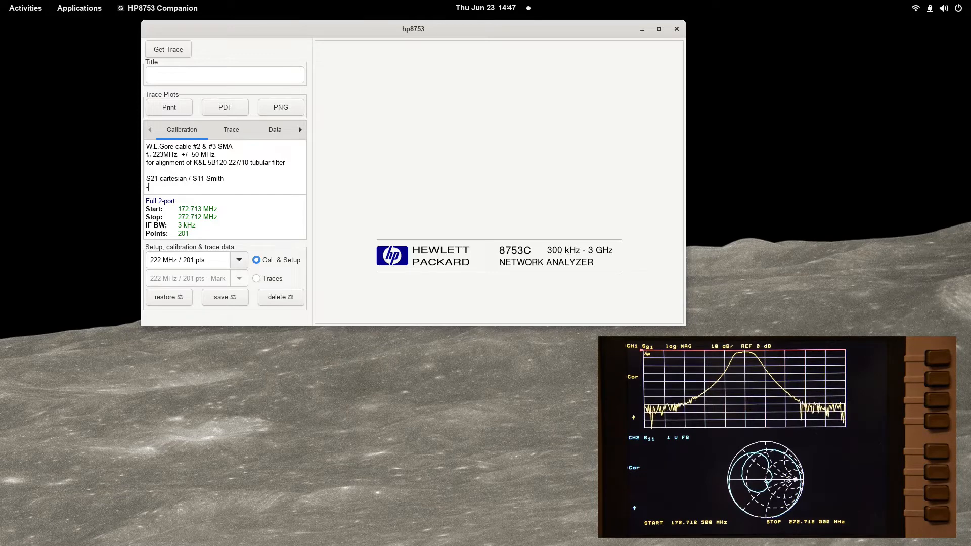
{"action": "type", "text": "- recalibratio"}
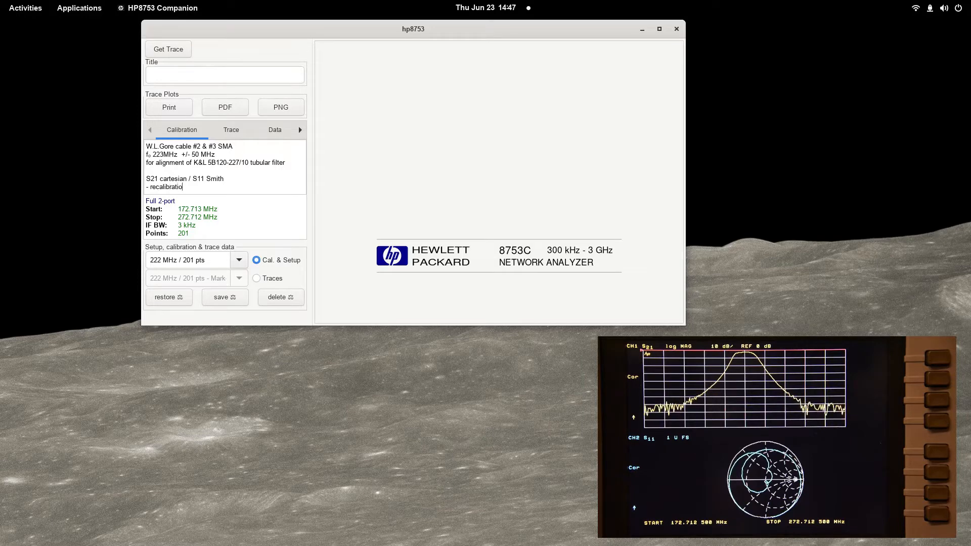
{"action": "type", "text": "n"}
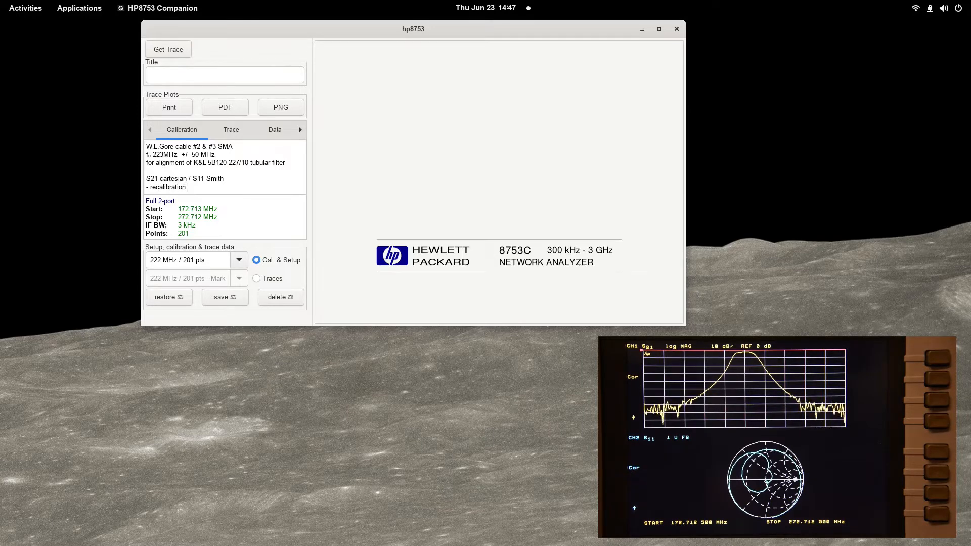
{"action": "type", "text": "J"}
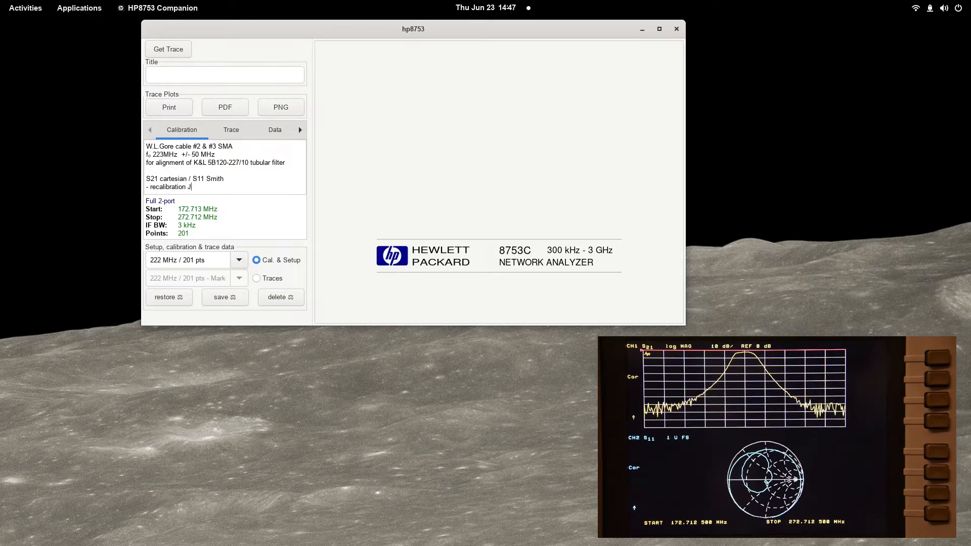
{"action": "type", "text": "une 23"}
{"action": "left_click", "coordinate": [197, 260]}
{"action": "type", "text": " - recal"}
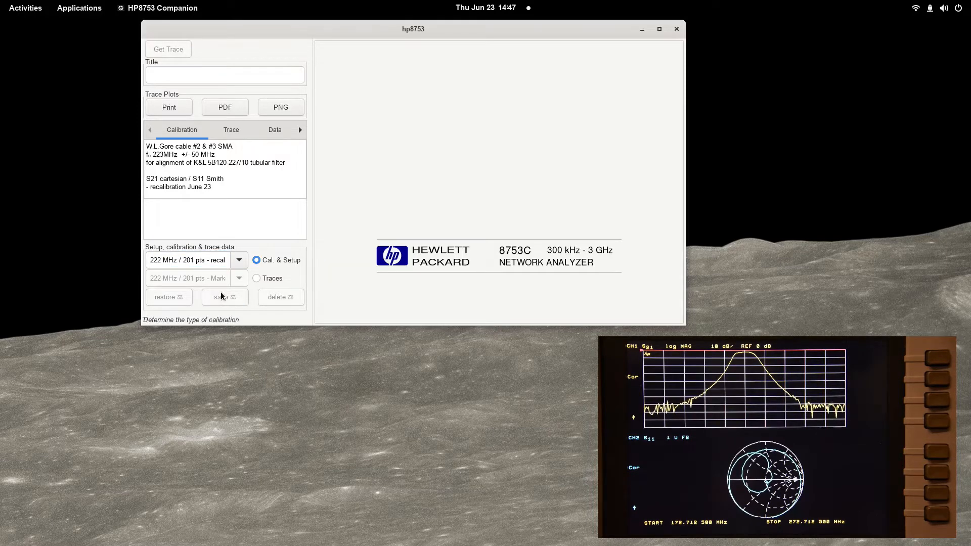
Save '222 MHz / 201 pts - recal', restore it to the analyzer, then delete it
{"action": "left_click", "coordinate": [224, 297]}
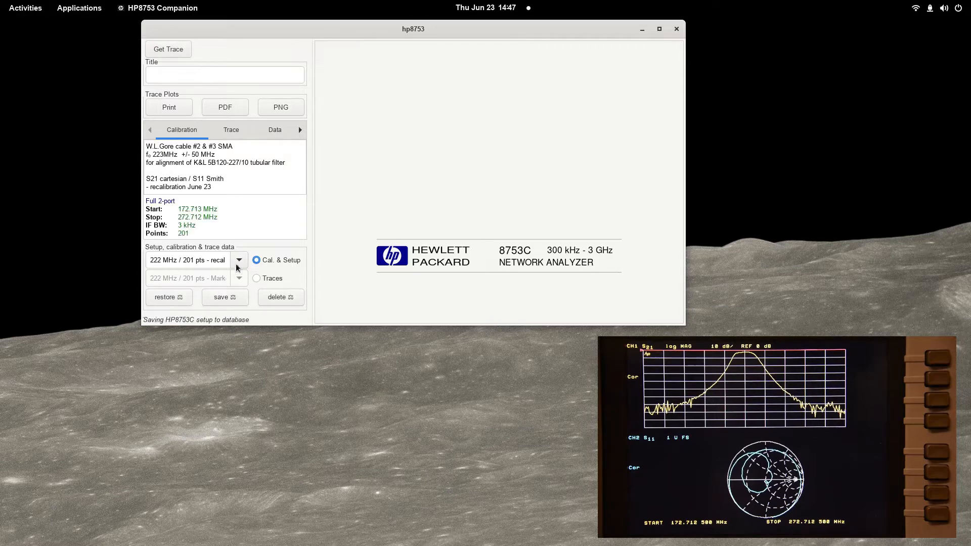
{"action": "left_click", "coordinate": [238, 259]}
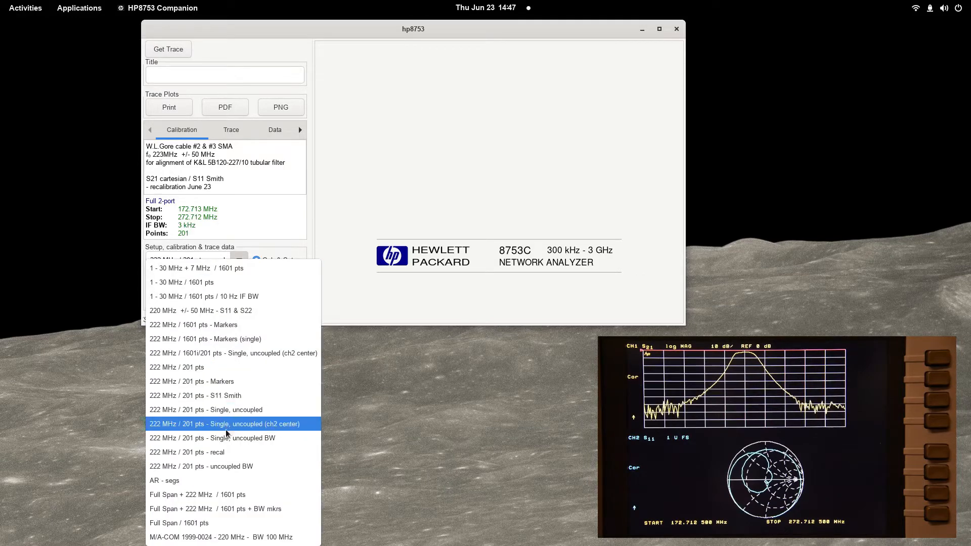
{"action": "left_click", "coordinate": [186, 452]}
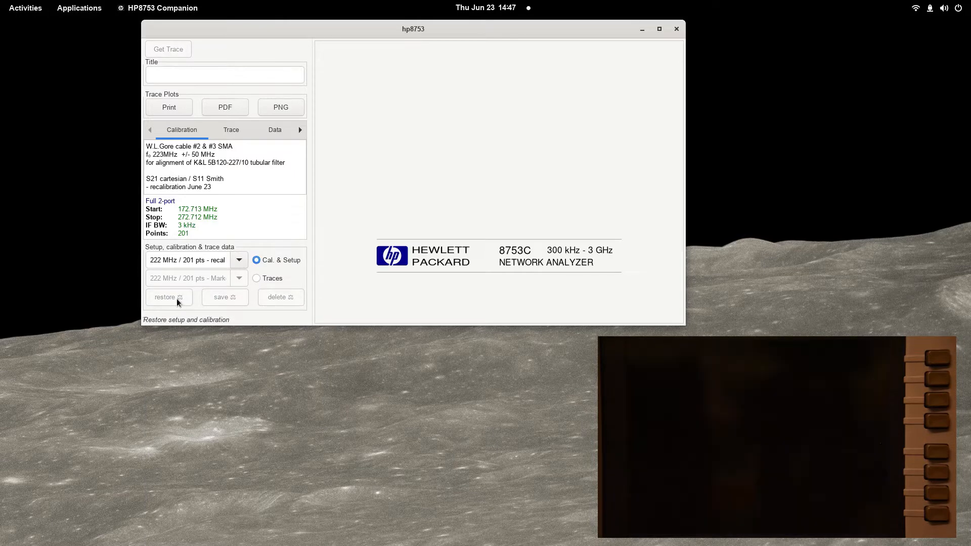
{"action": "left_click", "coordinate": [169, 297]}
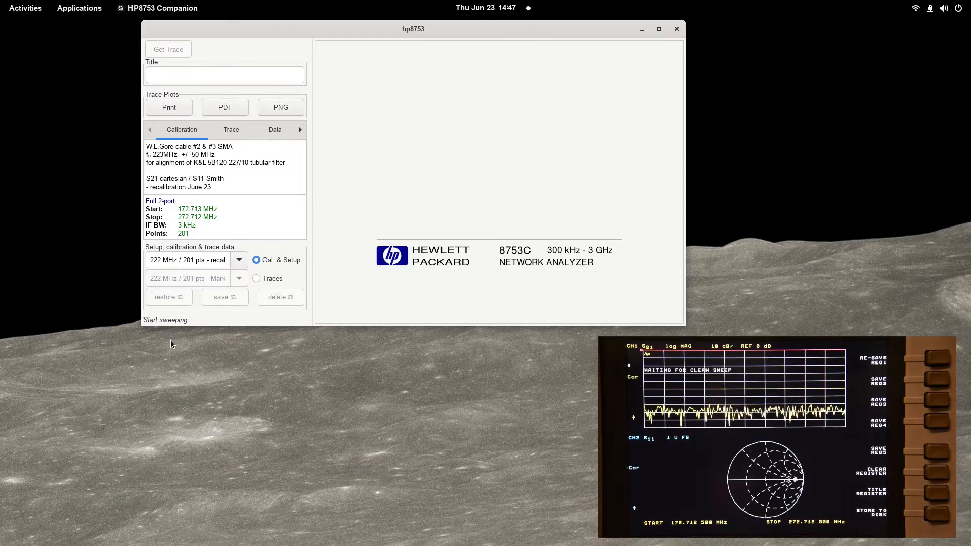
{"action": "left_click", "coordinate": [169, 297]}
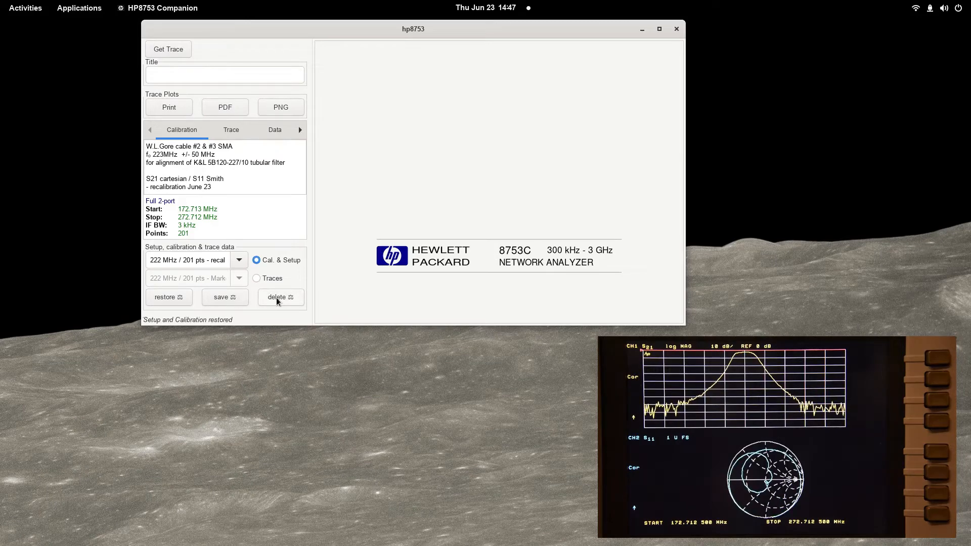
{"action": "left_click", "coordinate": [276, 298]}
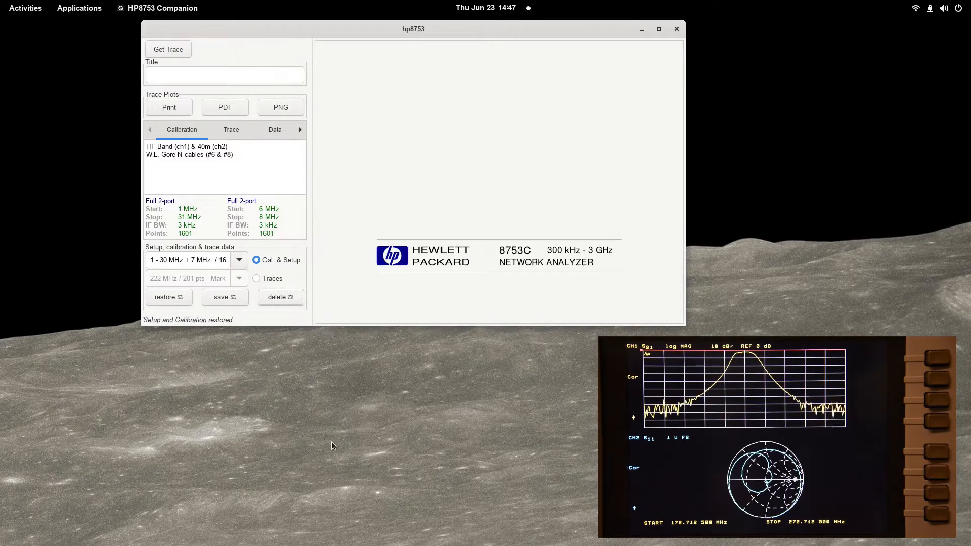
{"action": "mouse_move", "coordinate": [253, 474]}
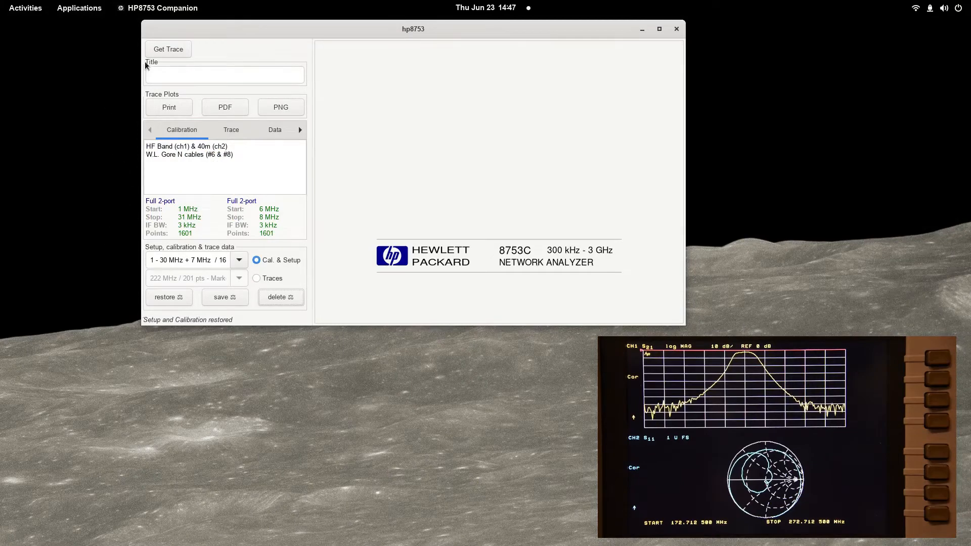
Download both analyzer channels with Get Trace, plotting S21 log magnitude and S11 Smith chart
{"action": "left_click", "coordinate": [168, 49]}
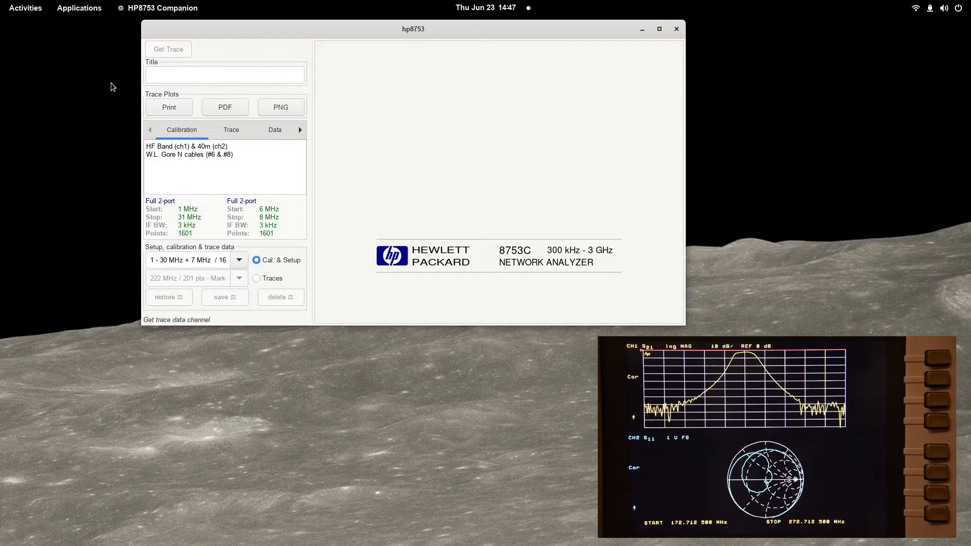
{"action": "left_click", "coordinate": [168, 49]}
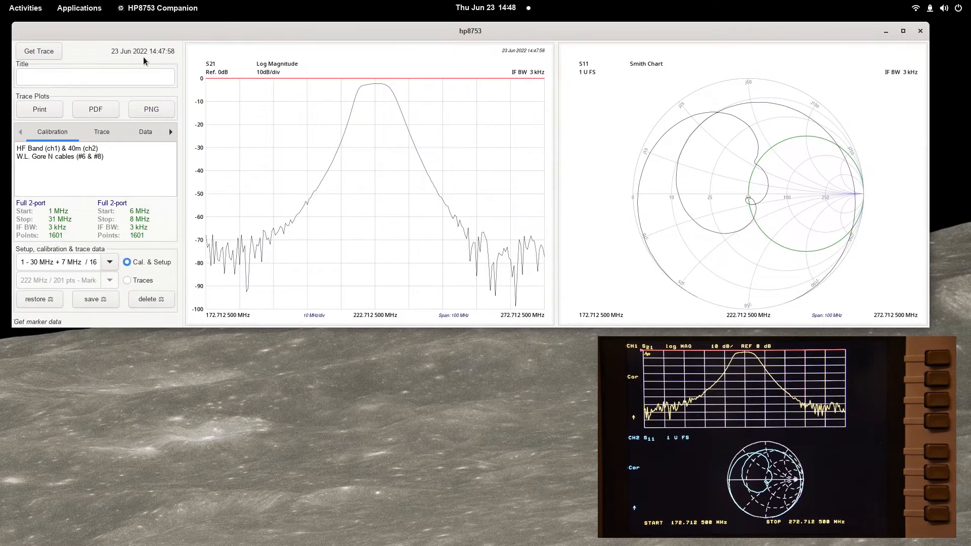
{"action": "left_click", "coordinate": [296, 215]}
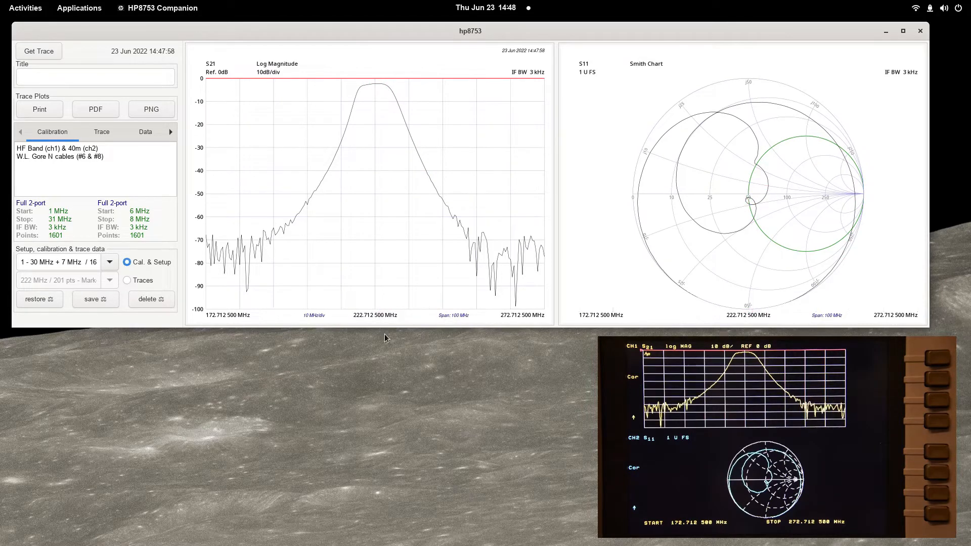
{"action": "left_click", "coordinate": [243, 250]}
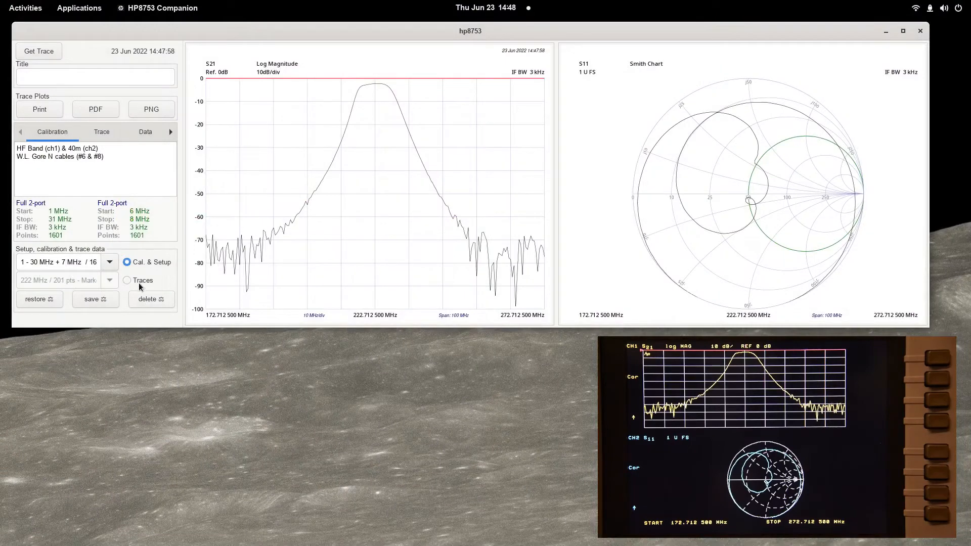
Switch to saved traces and enter the trace name 'trace - June 23'
{"action": "left_click", "coordinate": [127, 279]}
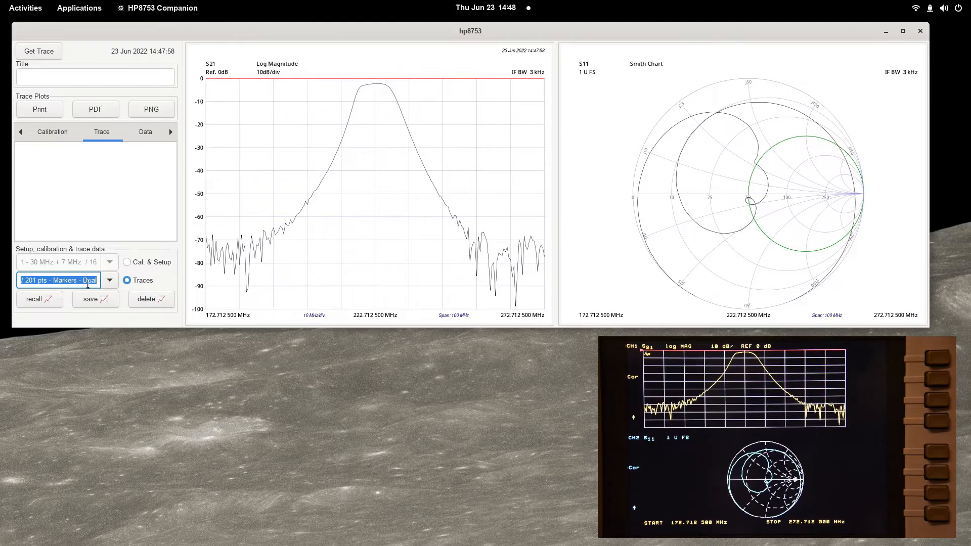
{"action": "type", "text": "tr"}
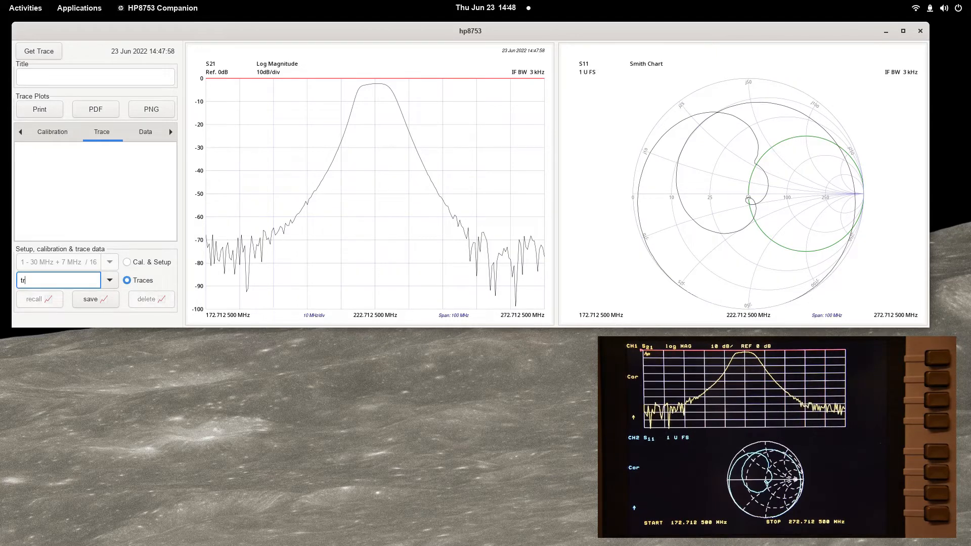
{"action": "type", "text": "race -"}
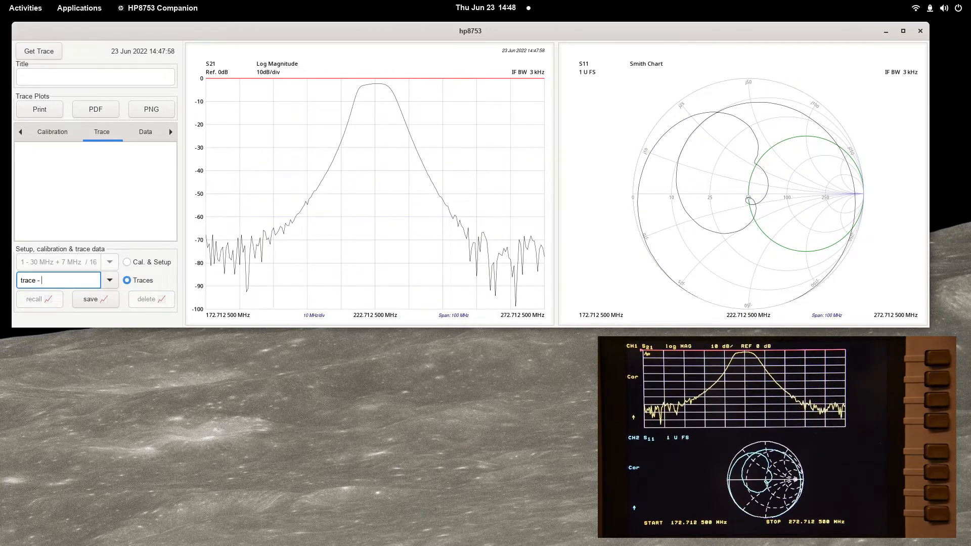
{"action": "type", "text": "June 2"}
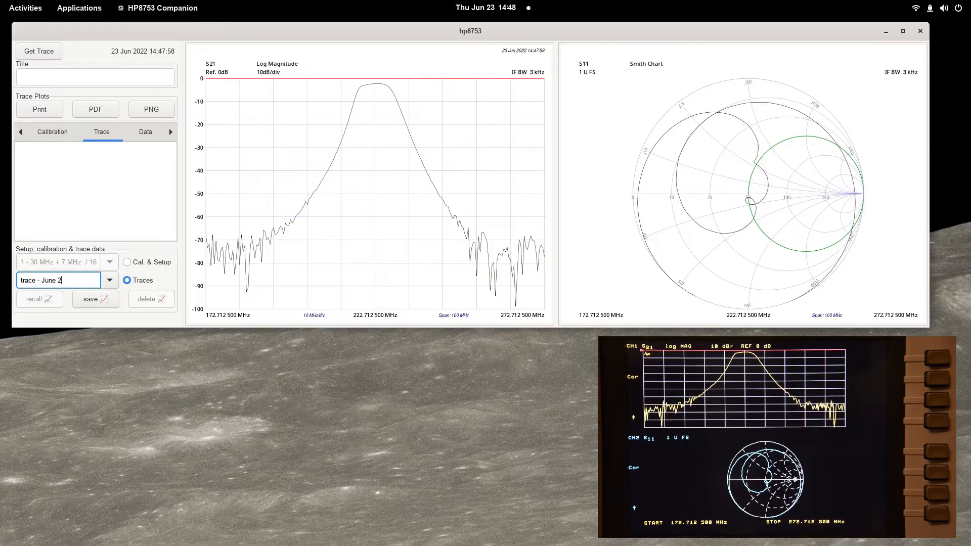
{"action": "type", "text": "3"}
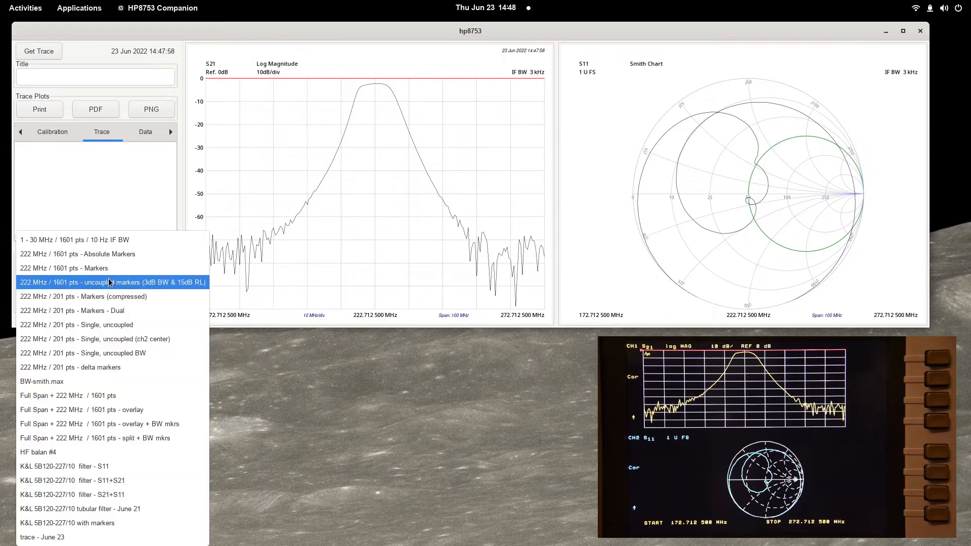
Select 'trace - June 23' from the saved traces list and delete it
{"action": "left_click", "coordinate": [42, 538]}
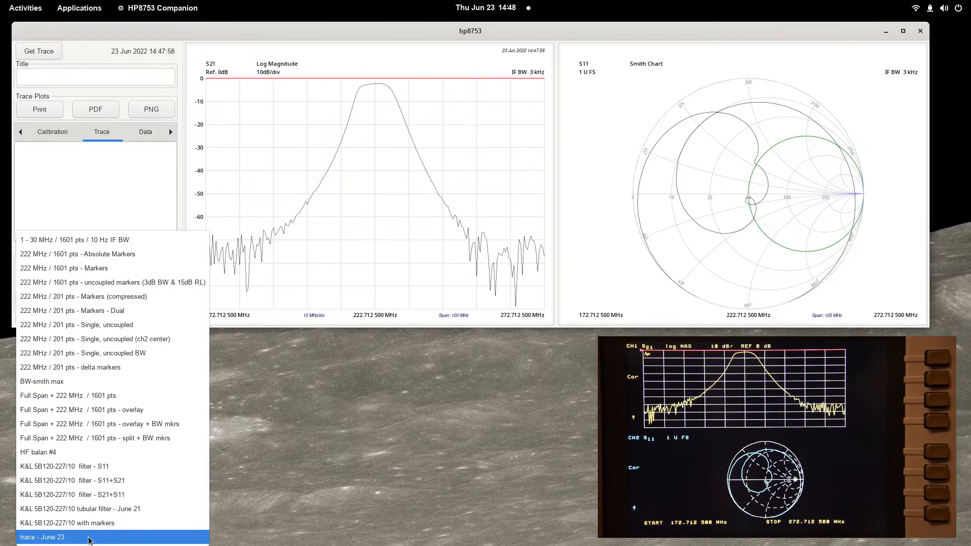
{"action": "left_click", "coordinate": [42, 537]}
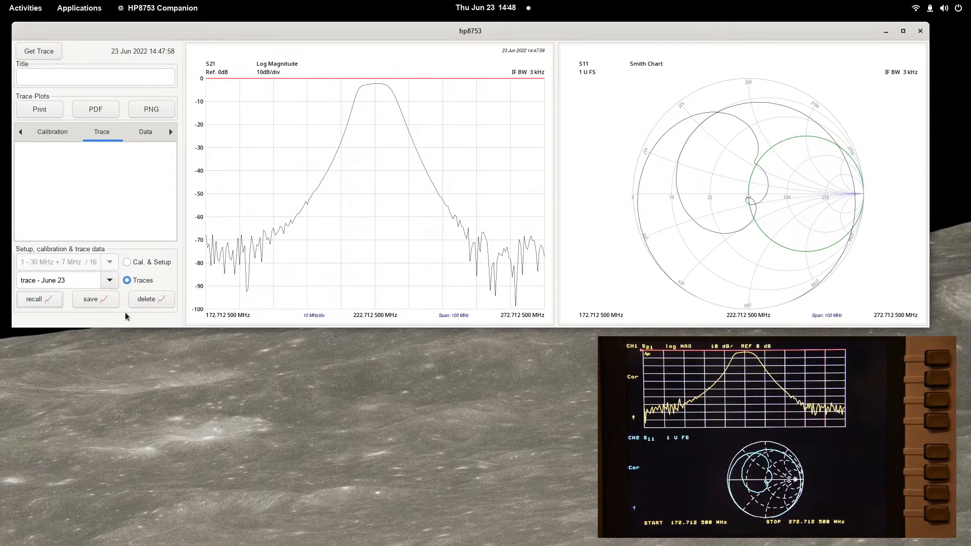
{"action": "left_click", "coordinate": [151, 299]}
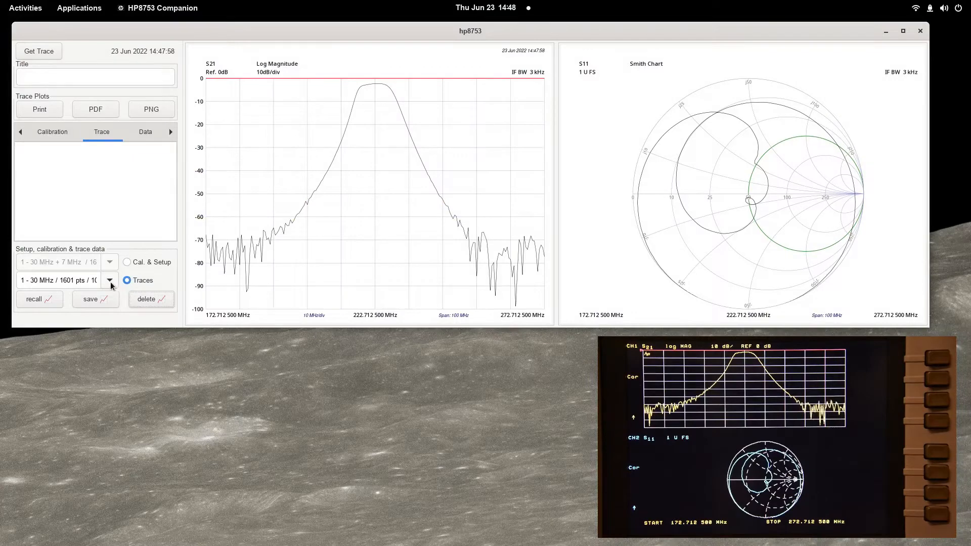
{"action": "left_click", "coordinate": [110, 279]}
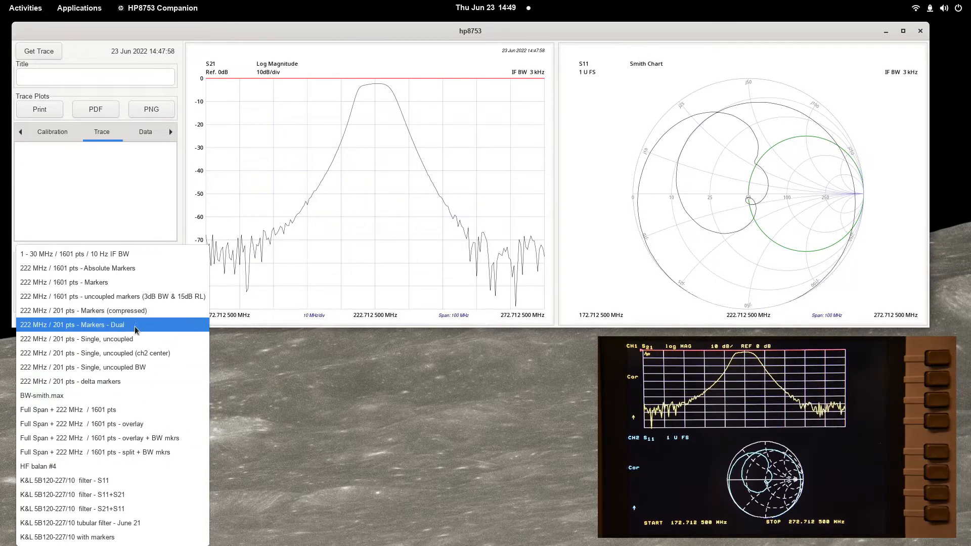
Recall the stored '222 MHz / 201 pts - Markers' trace of the K&L 5B120-227/10 filter
{"action": "left_click", "coordinate": [72, 324]}
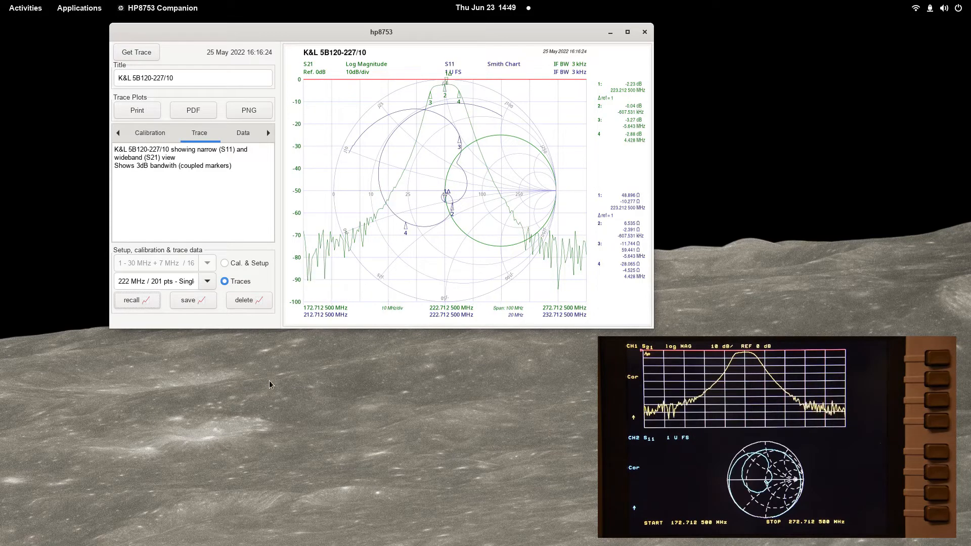
{"action": "left_click", "coordinate": [208, 282]}
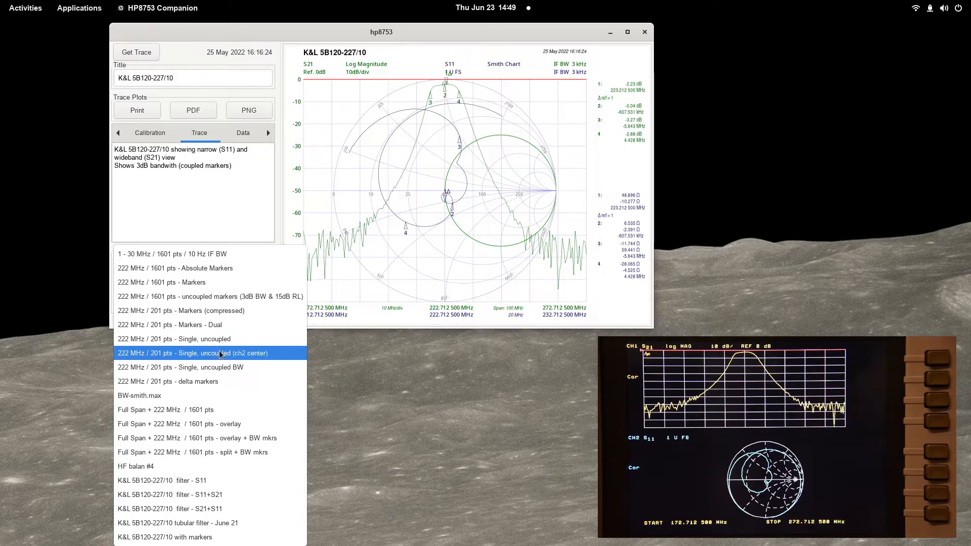
{"action": "left_click", "coordinate": [192, 353]}
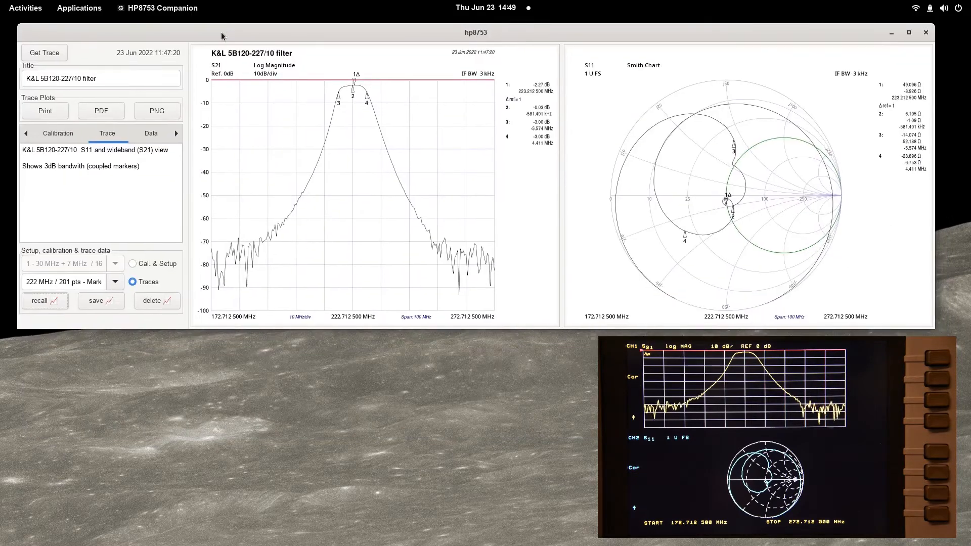
Bring up the Trace Plots print dialog listing the available printers
{"action": "left_click", "coordinate": [365, 88]}
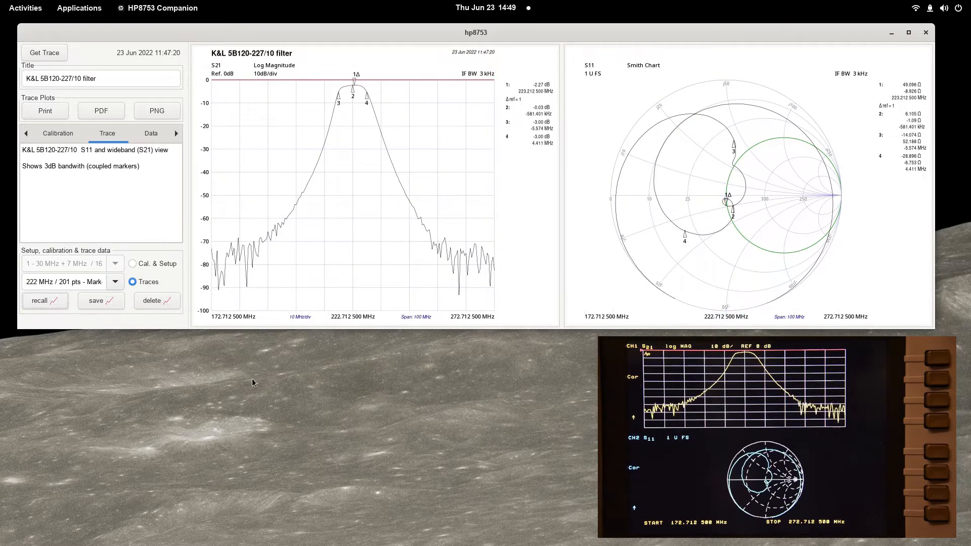
{"action": "mouse_move", "coordinate": [54, 369]}
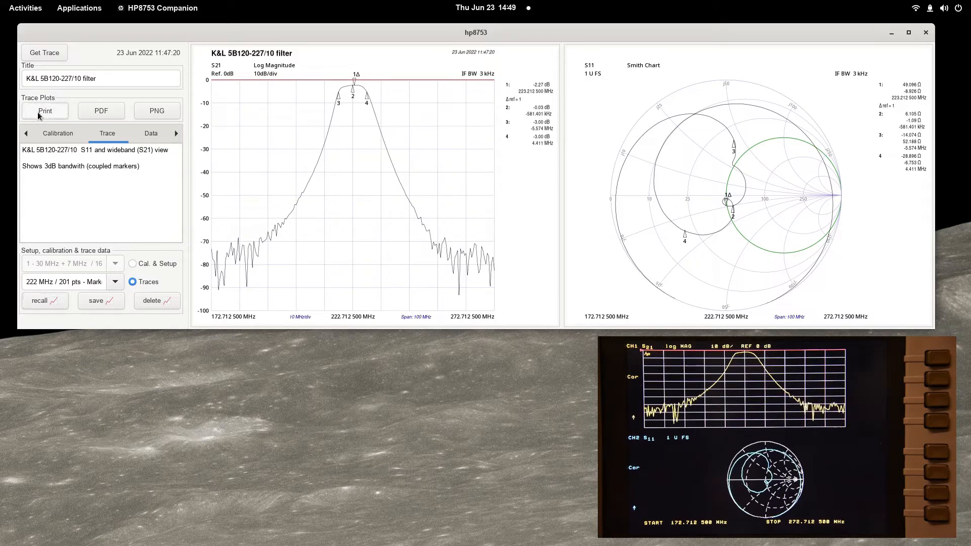
{"action": "left_click", "coordinate": [44, 110]}
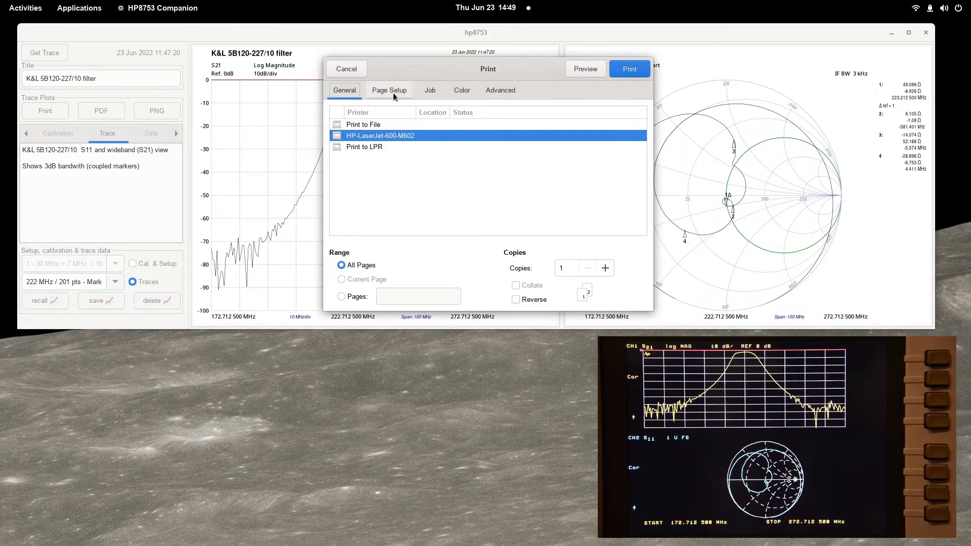
Set pages per side in Page Setup and print the plots to the HP LaserJet
{"action": "left_click", "coordinate": [388, 90]}
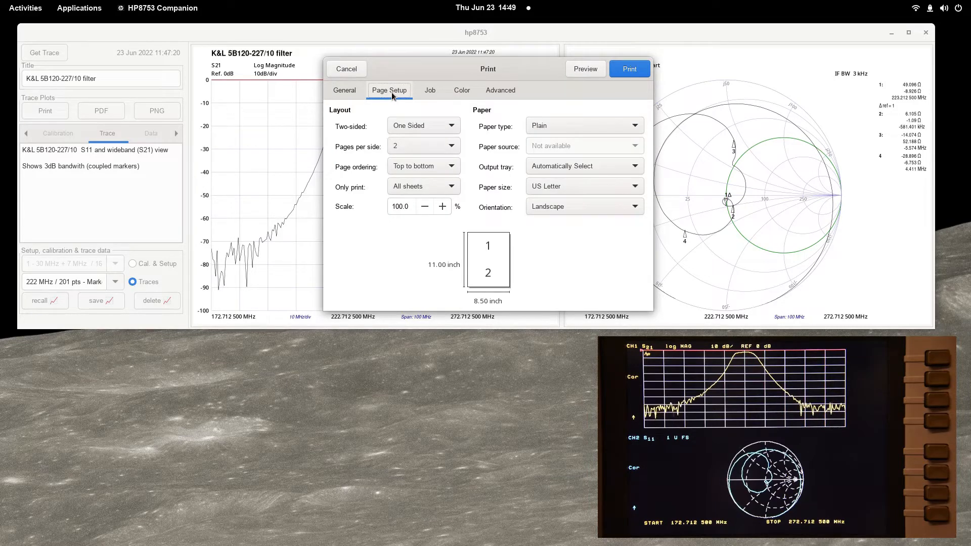
{"action": "left_click", "coordinate": [424, 146]}
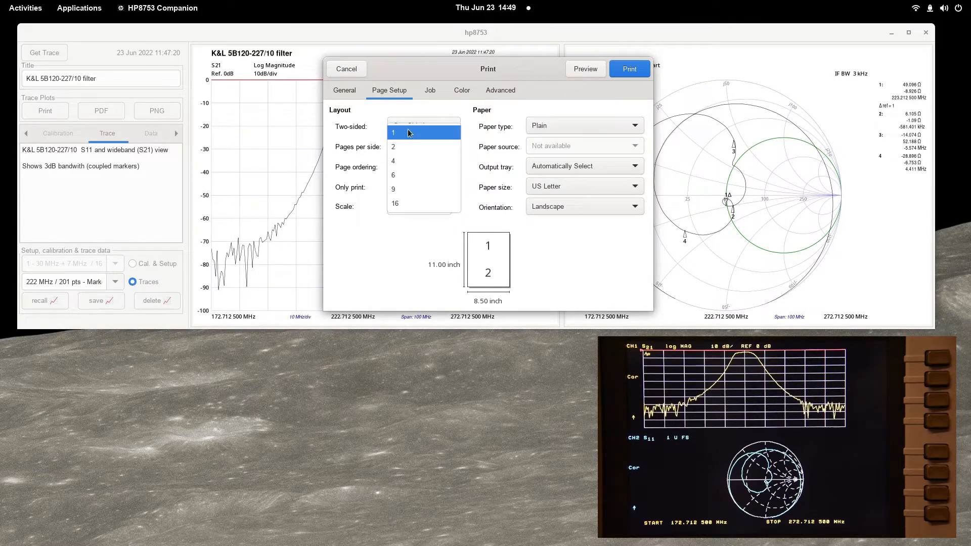
{"action": "left_click", "coordinate": [394, 132]}
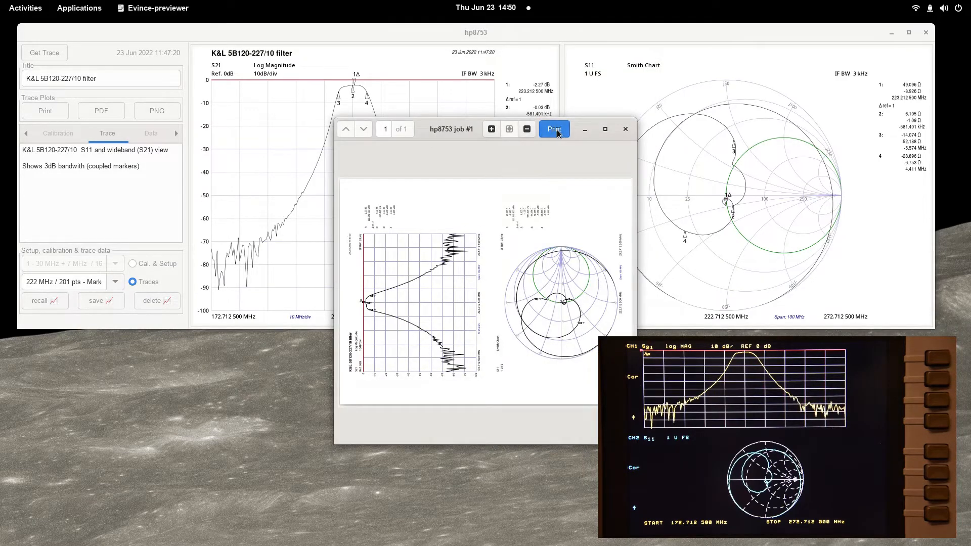
{"action": "left_click", "coordinate": [553, 129]}
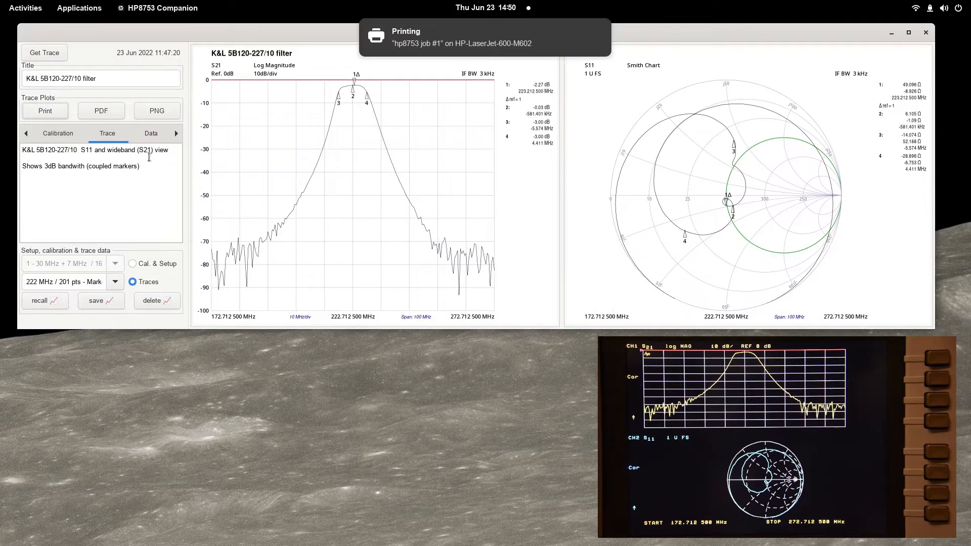
Save the filter trace plots as a PDF in the HP8753C plots folder
{"action": "left_click", "coordinate": [100, 110]}
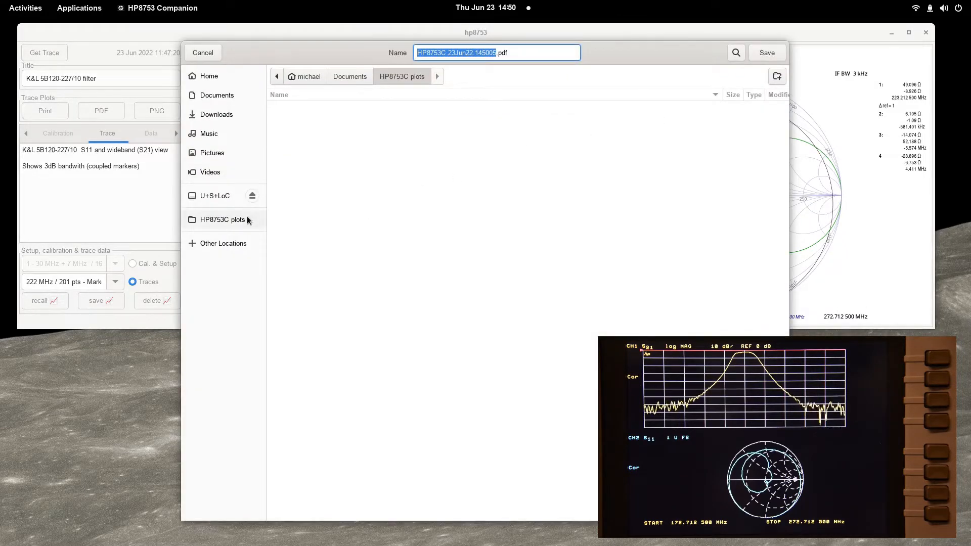
{"action": "left_click", "coordinate": [776, 76]}
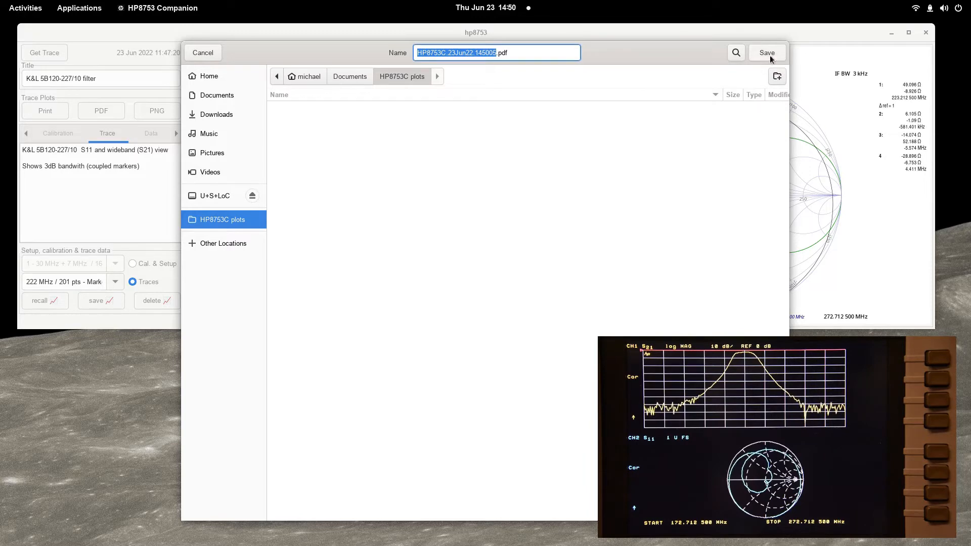
{"action": "left_click", "coordinate": [767, 53]}
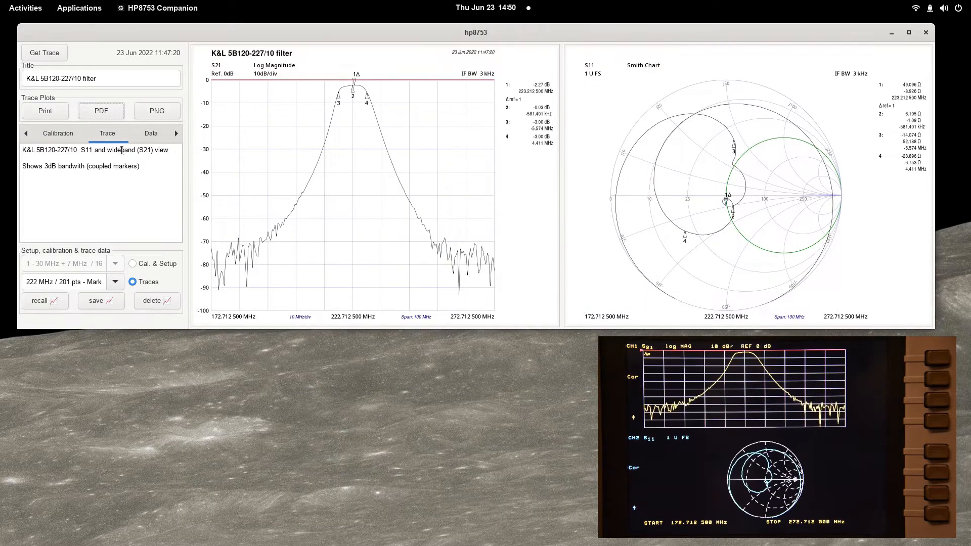
Save the filter trace plots as PNG images as well
{"action": "left_click", "coordinate": [157, 110]}
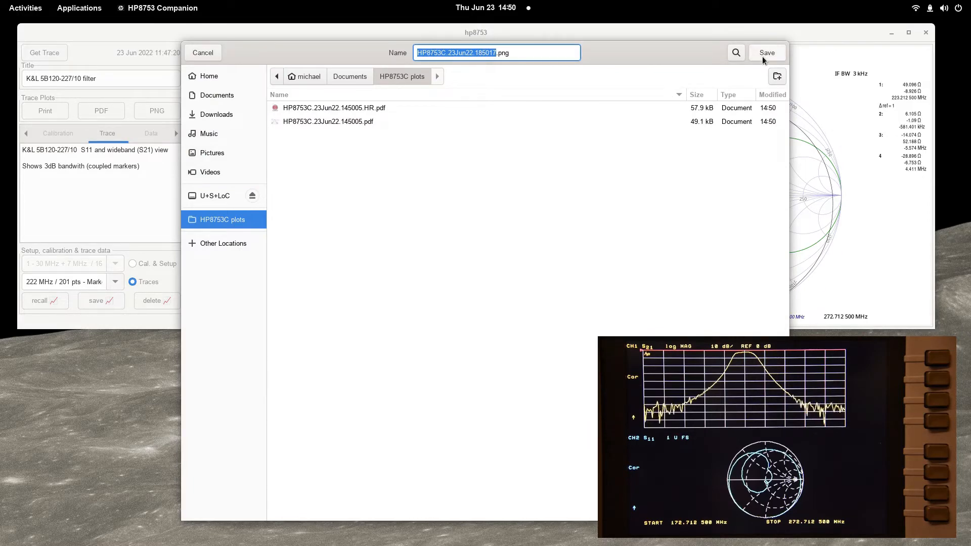
{"action": "left_click", "coordinate": [767, 53]}
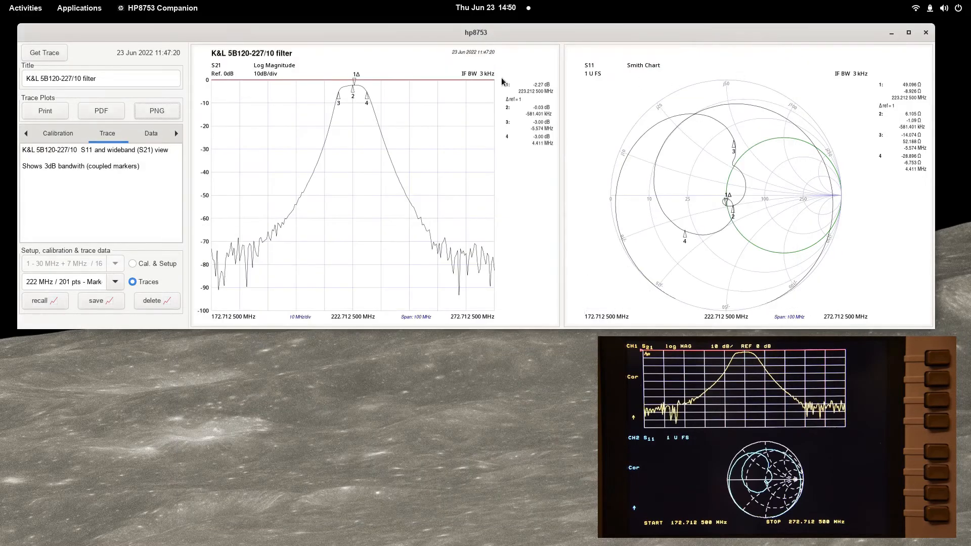
{"action": "left_click", "coordinate": [150, 133]}
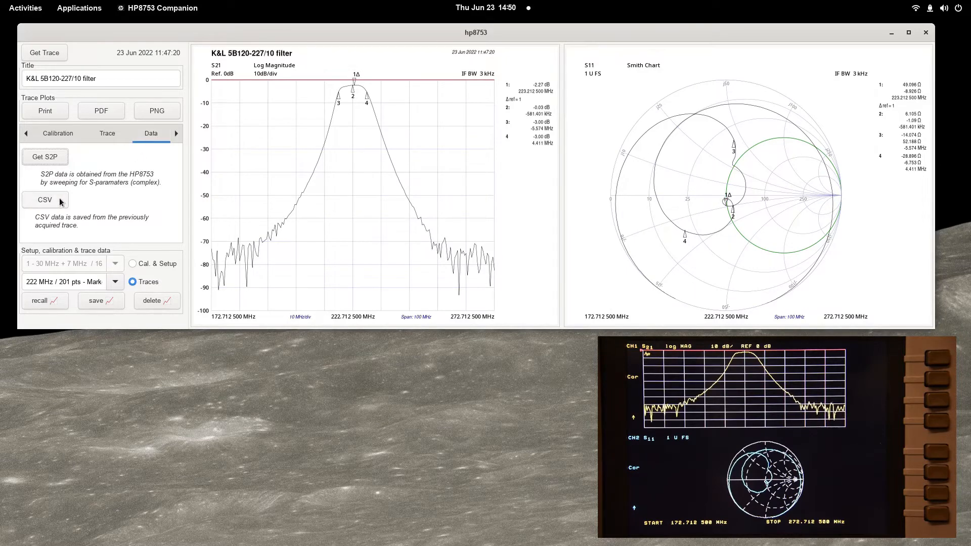
Save the trace data as a CSV file, then sweep and save an S2P file
{"action": "left_click", "coordinate": [44, 200]}
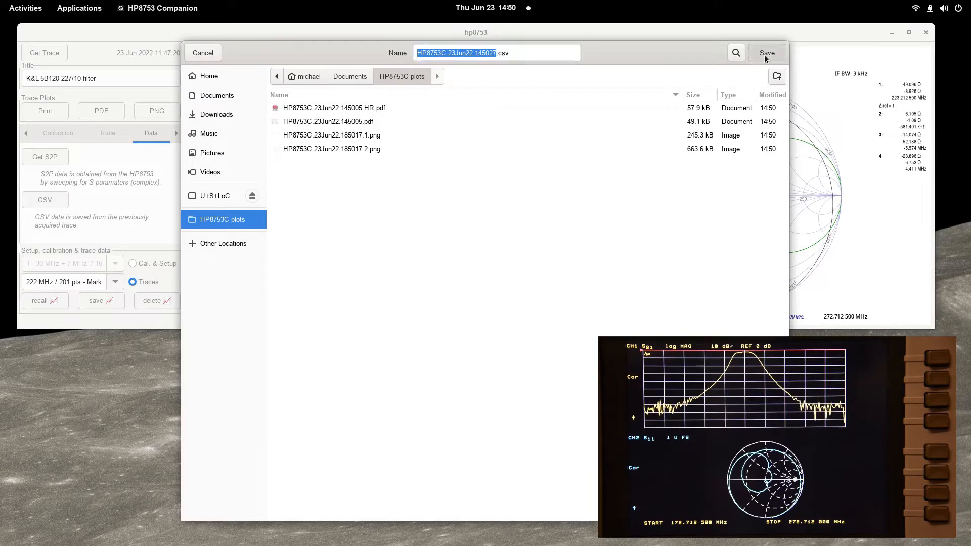
{"action": "left_click", "coordinate": [767, 53]}
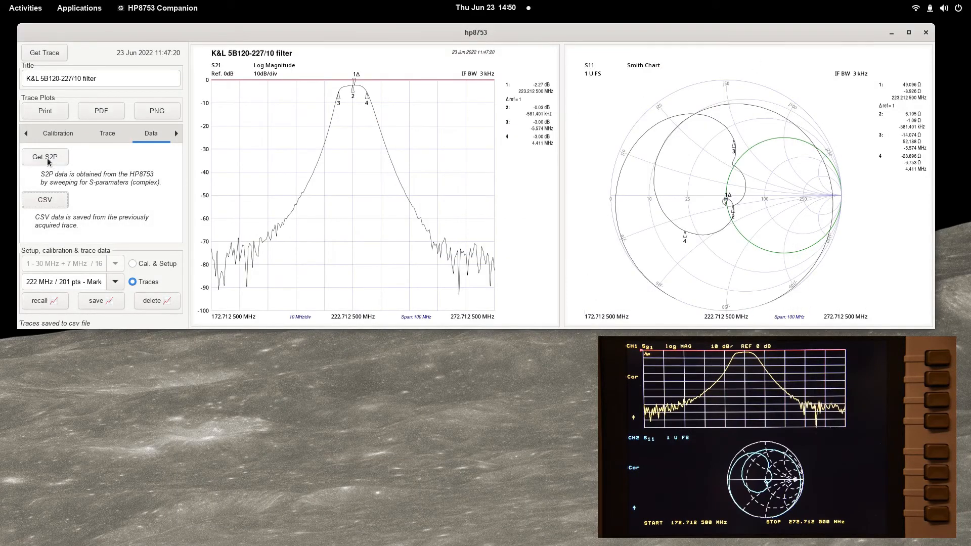
{"action": "mouse_move", "coordinate": [44, 157]}
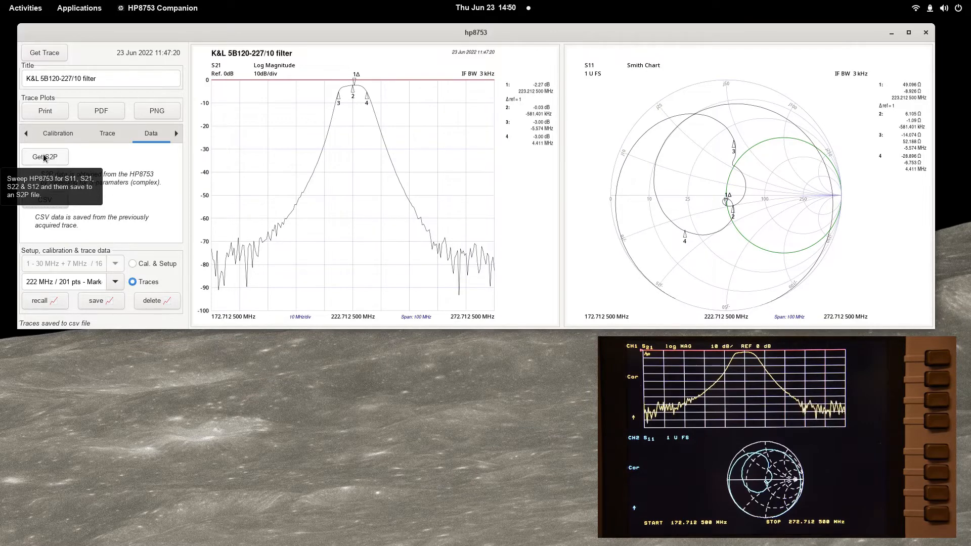
{"action": "left_click", "coordinate": [44, 157]}
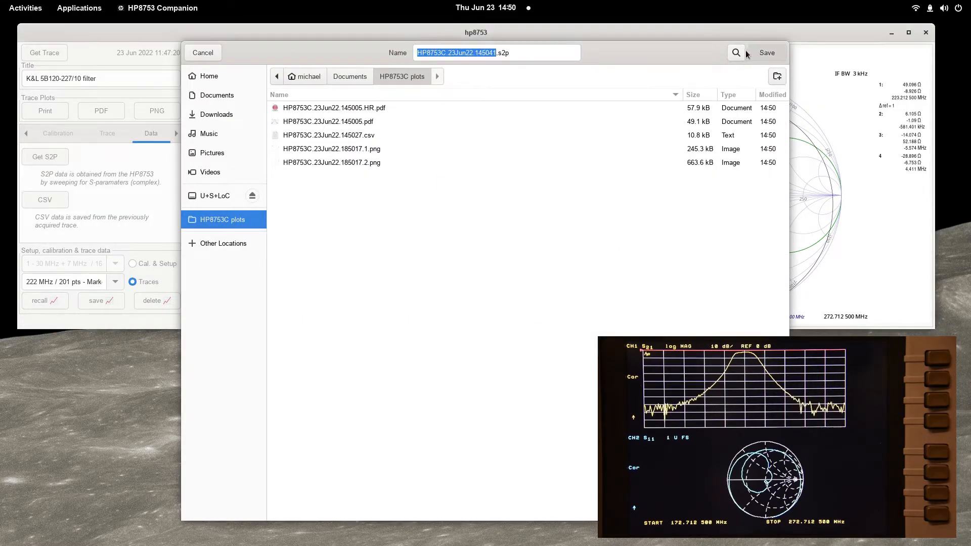
{"action": "left_click", "coordinate": [767, 52]}
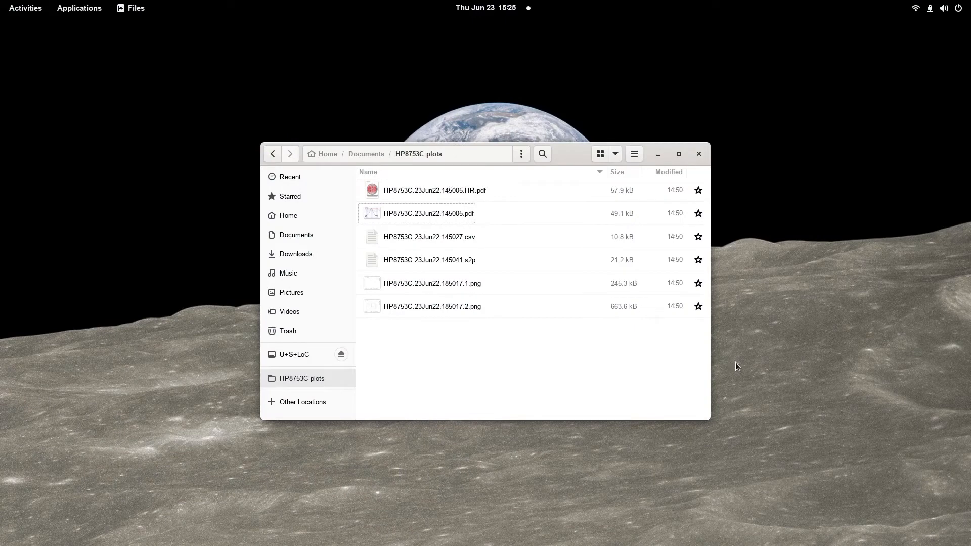
Open the saved filter PDF and view the S11 Smith chart on page two
{"action": "left_click", "coordinate": [427, 213]}
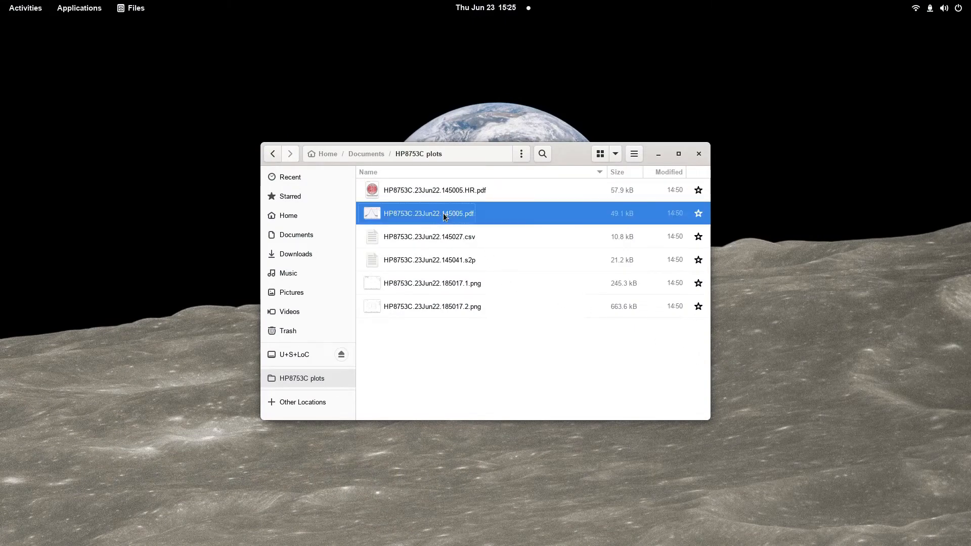
{"action": "left_click", "coordinate": [427, 213]}
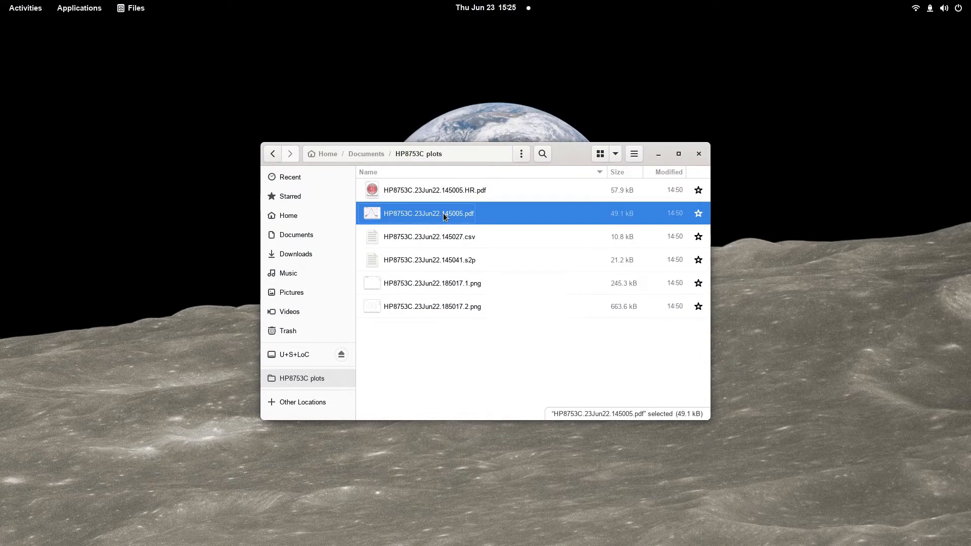
{"action": "double_click", "coordinate": [427, 213]}
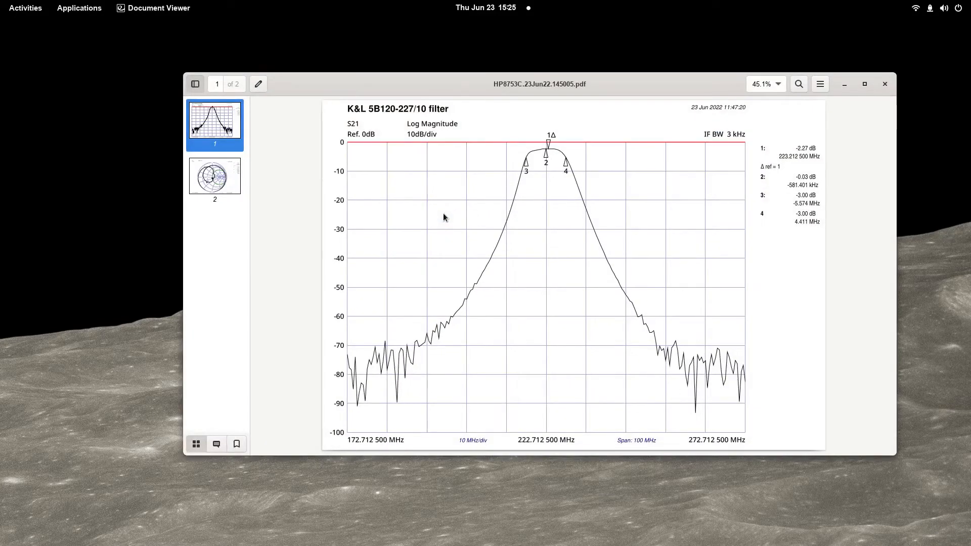
{"action": "mouse_move", "coordinate": [231, 184]}
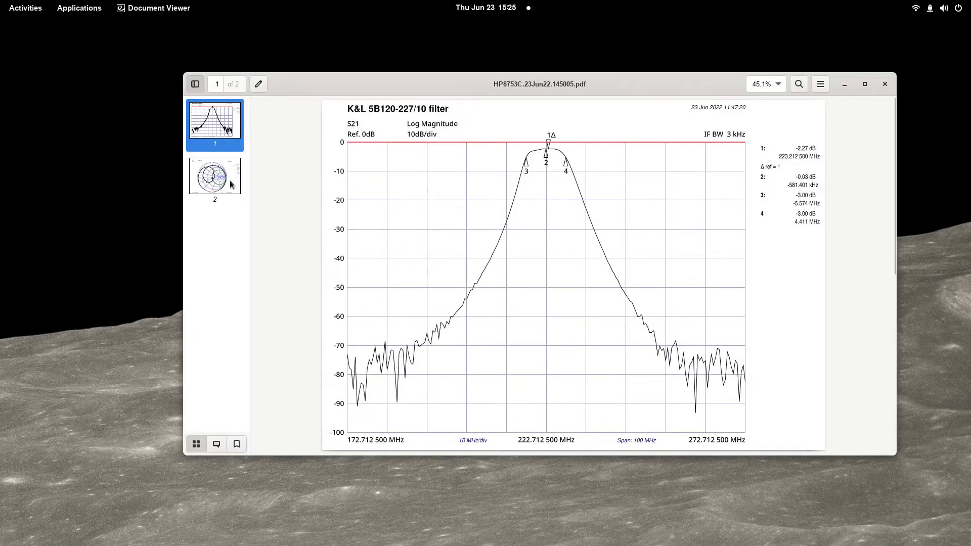
{"action": "left_click", "coordinate": [214, 176]}
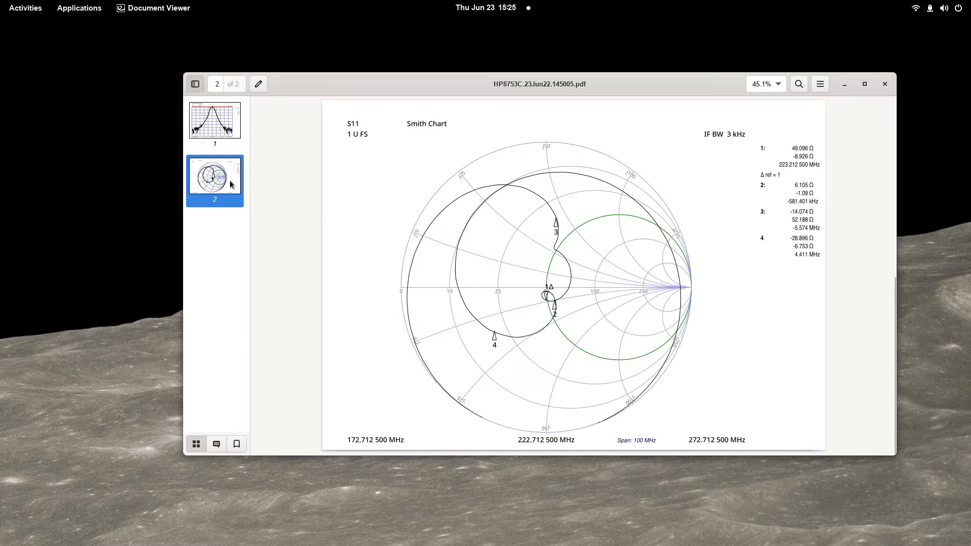
{"action": "mouse_move", "coordinate": [604, 182]}
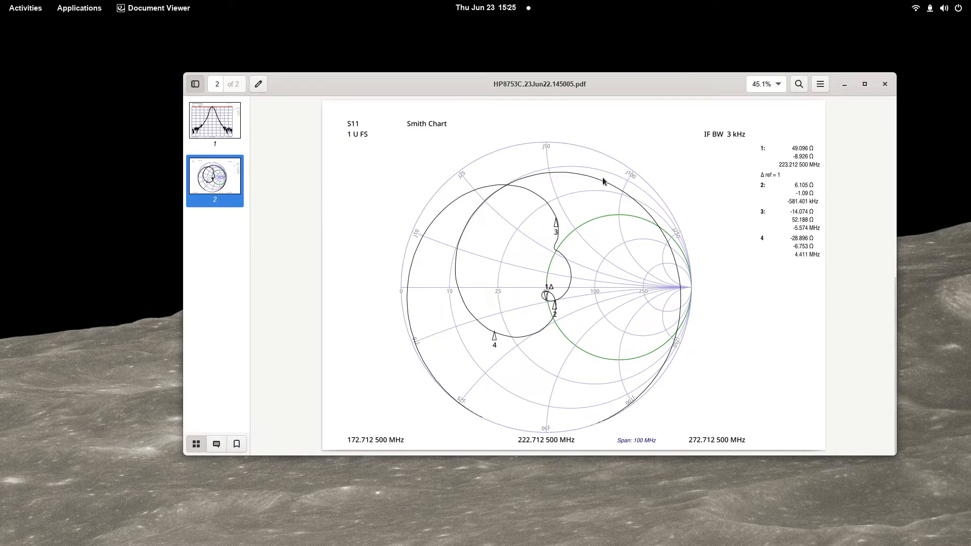
{"action": "mouse_move", "coordinate": [778, 246]}
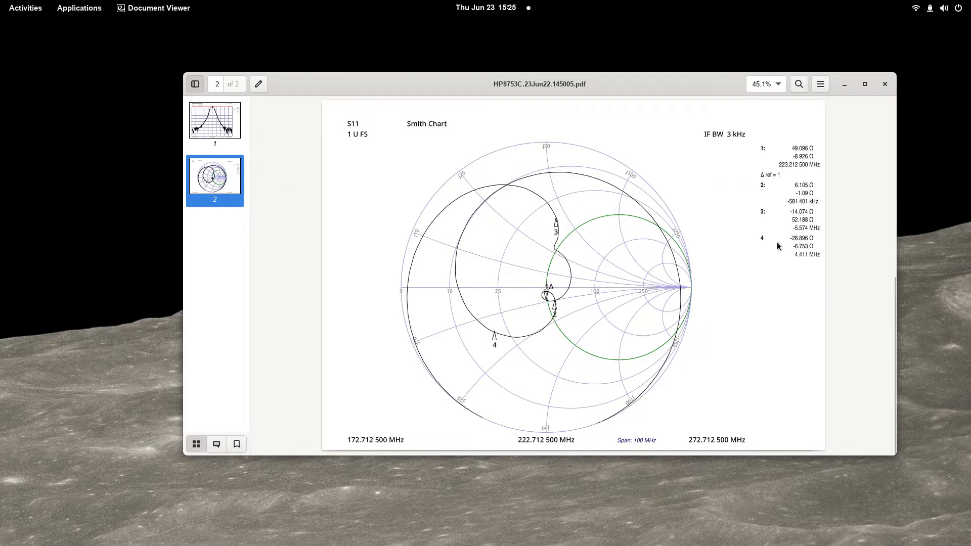
{"action": "mouse_move", "coordinate": [873, 87]}
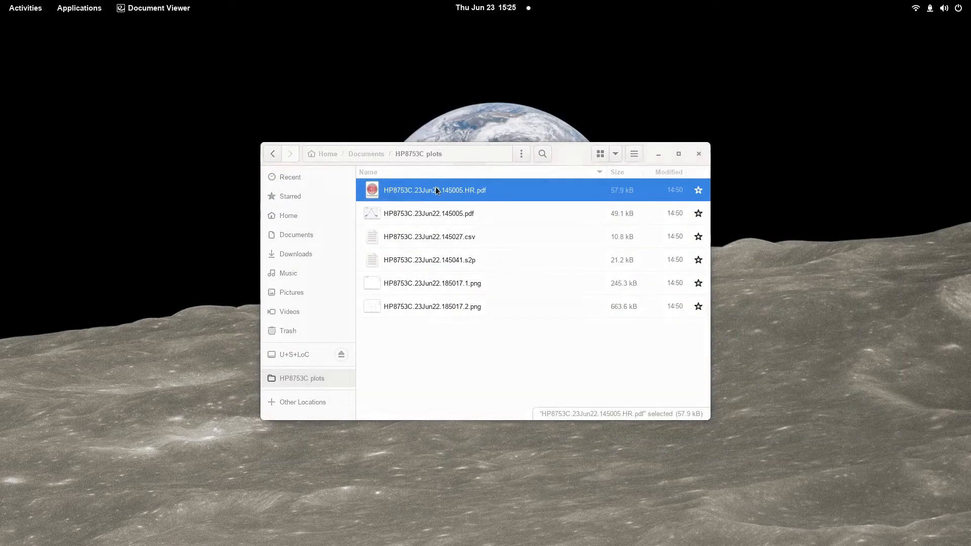
Open HP8753C.23Jun22.145005.HR.pdf to view the high-resolution S11 Smith chart
{"action": "double_click", "coordinate": [434, 190]}
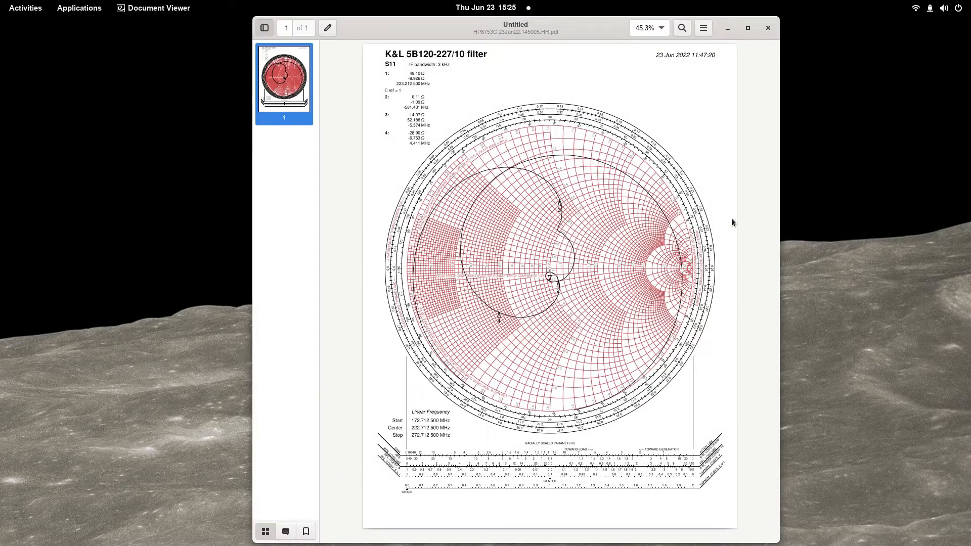
{"action": "mouse_move", "coordinate": [790, 222]}
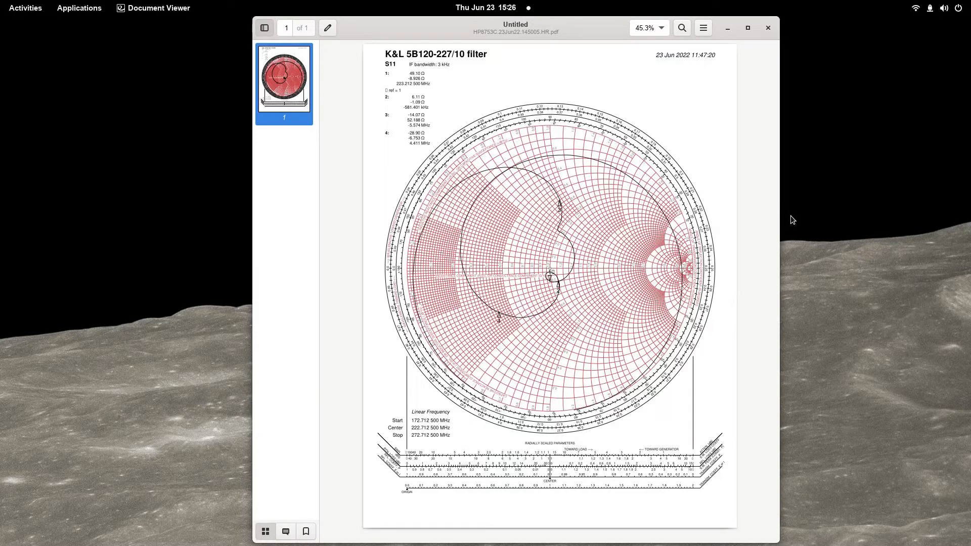
{"action": "mouse_move", "coordinate": [826, 357]}
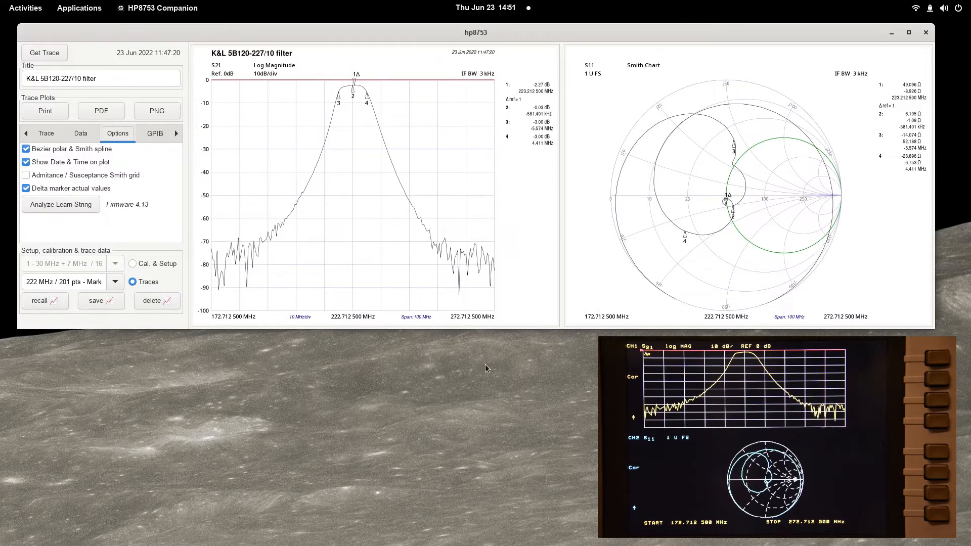
{"action": "left_click", "coordinate": [743, 196]}
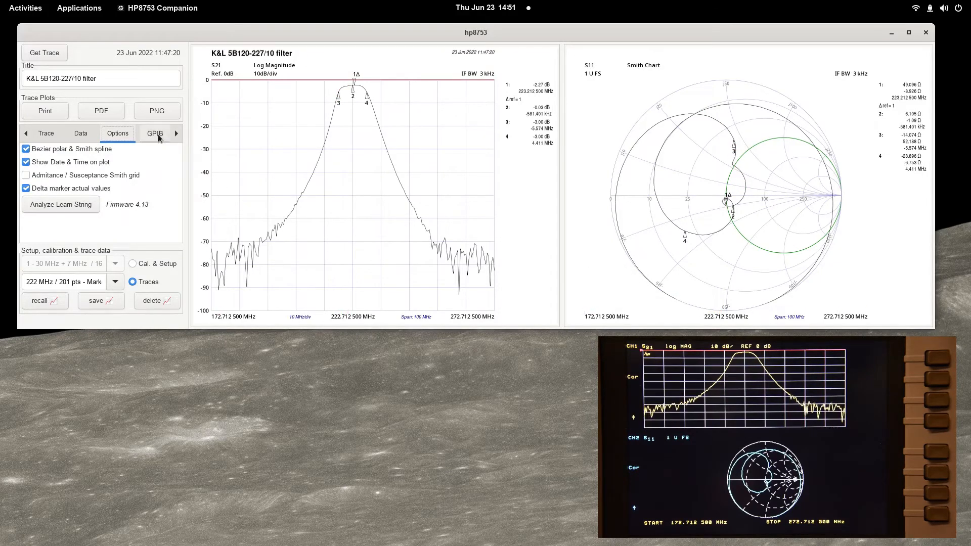
{"action": "left_click", "coordinate": [26, 148]}
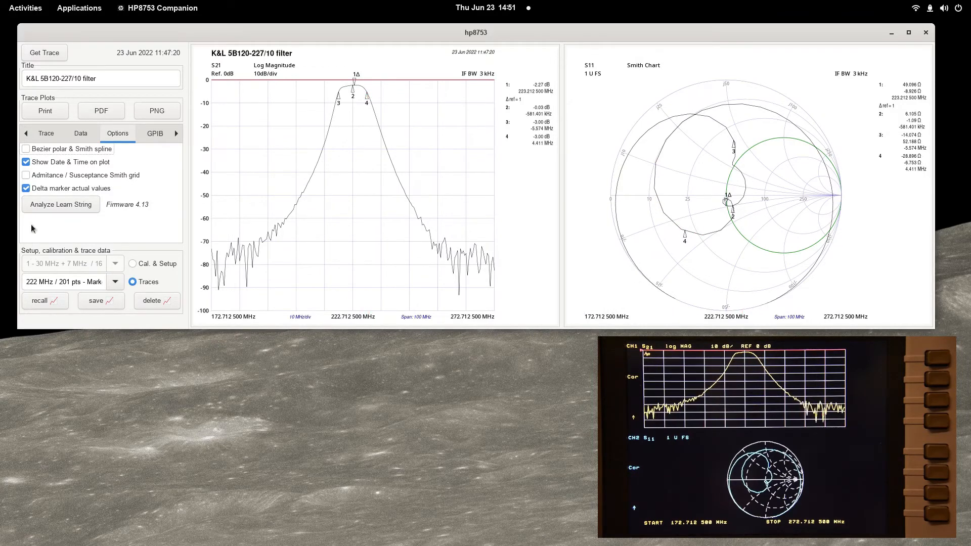
{"action": "left_click", "coordinate": [26, 149]}
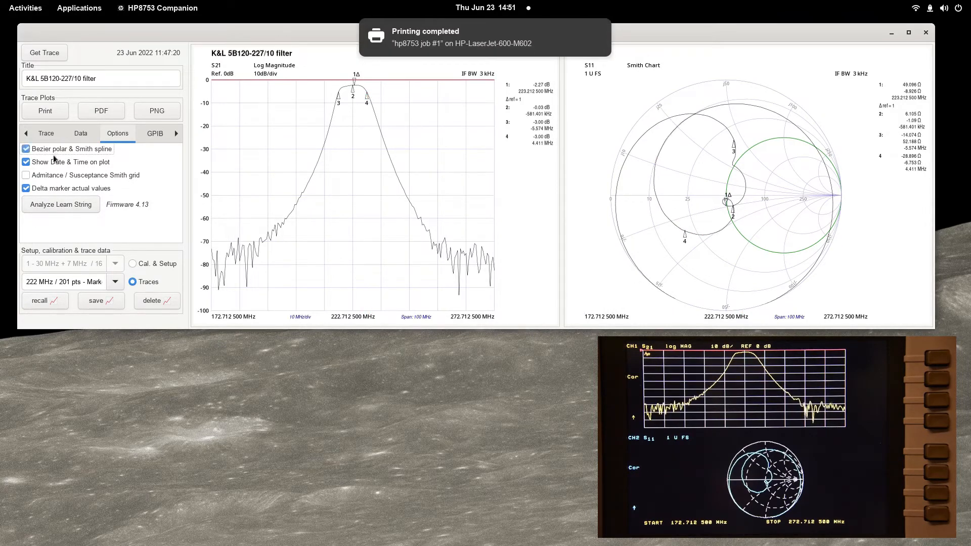
{"action": "left_click", "coordinate": [309, 177]}
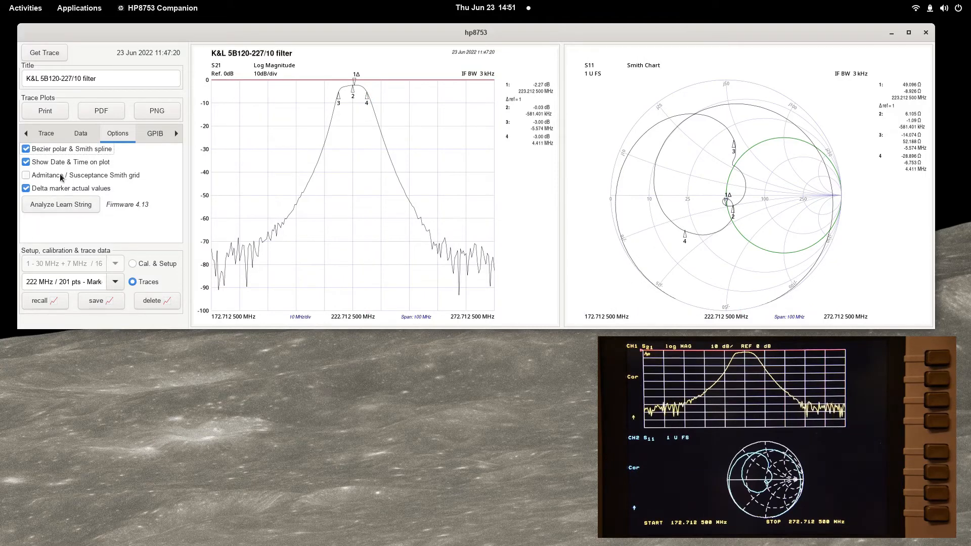
{"action": "left_click", "coordinate": [25, 175]}
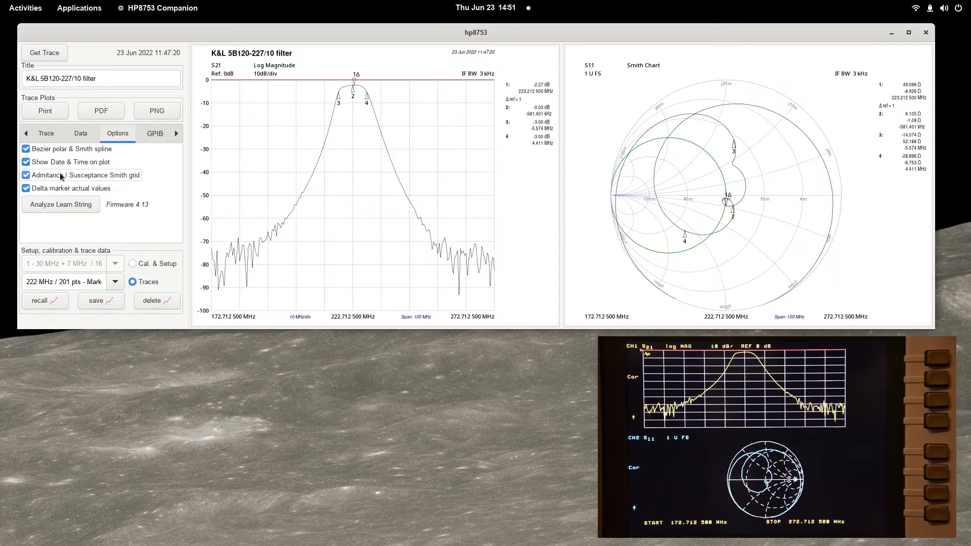
{"action": "left_click", "coordinate": [253, 243]}
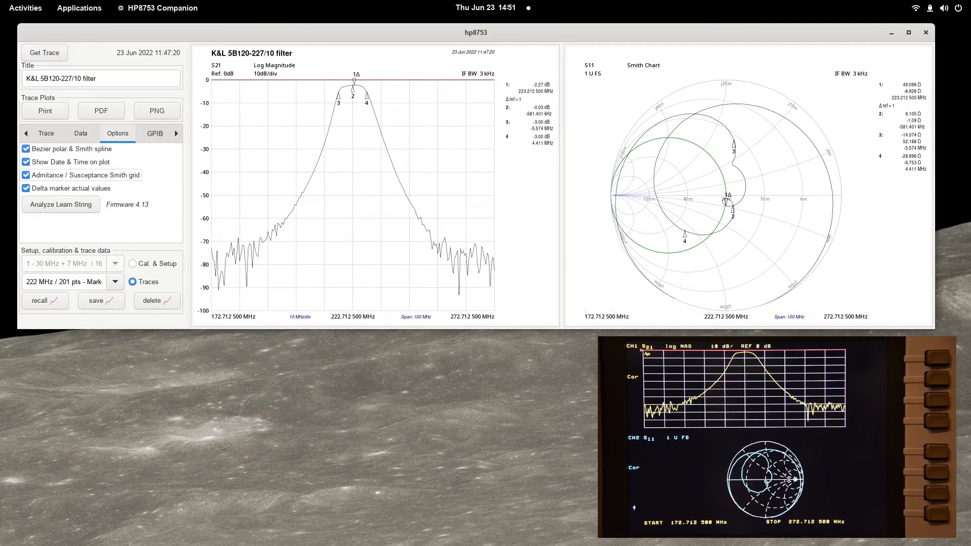
{"action": "left_click", "coordinate": [25, 174]}
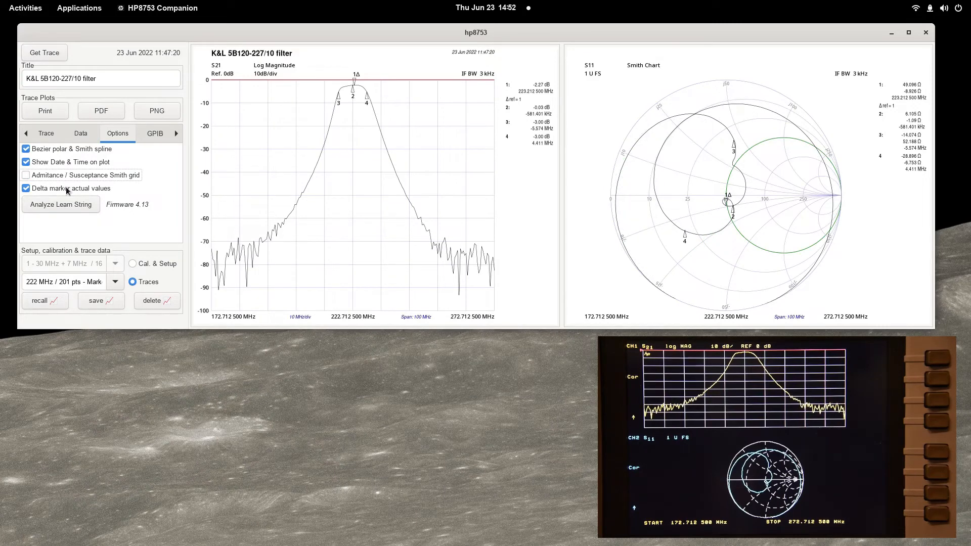
Toggle delta marker actual values off and back on, analyze the learn string, show GPIB settings
{"action": "left_click", "coordinate": [25, 188]}
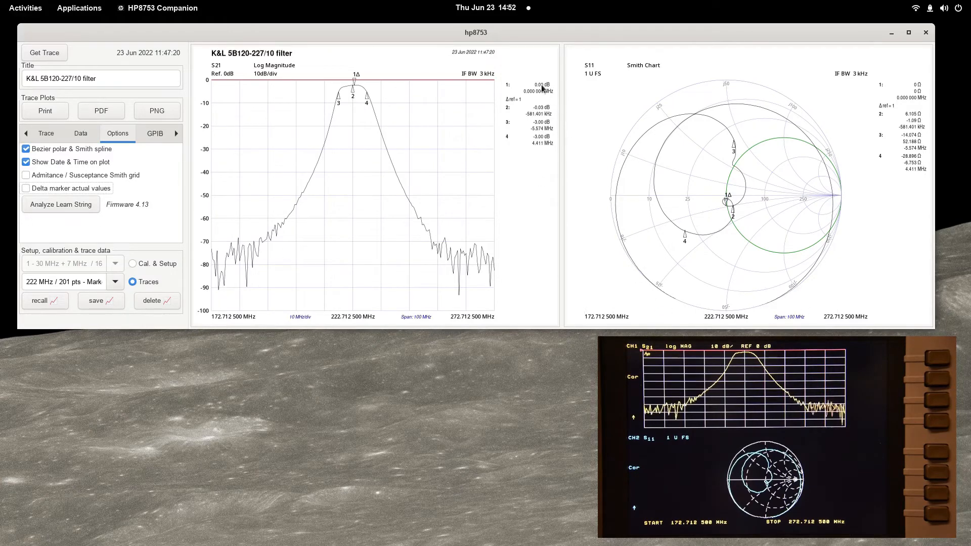
{"action": "mouse_move", "coordinate": [412, 352]}
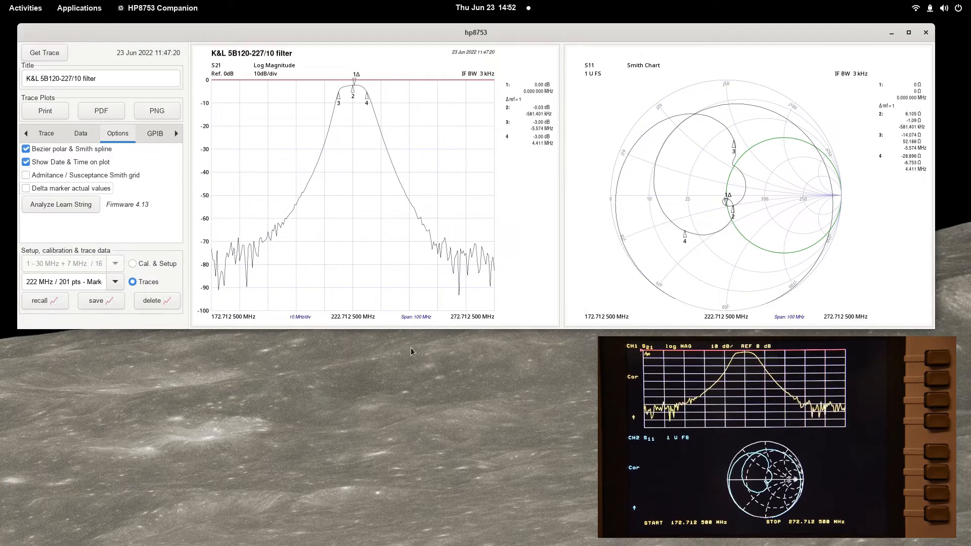
{"action": "left_click", "coordinate": [26, 188]}
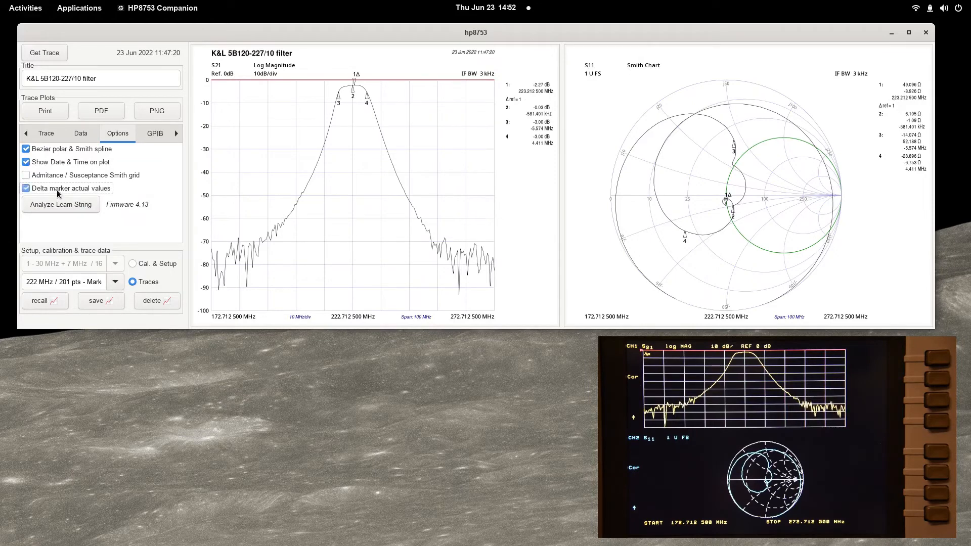
{"action": "left_click", "coordinate": [282, 223]}
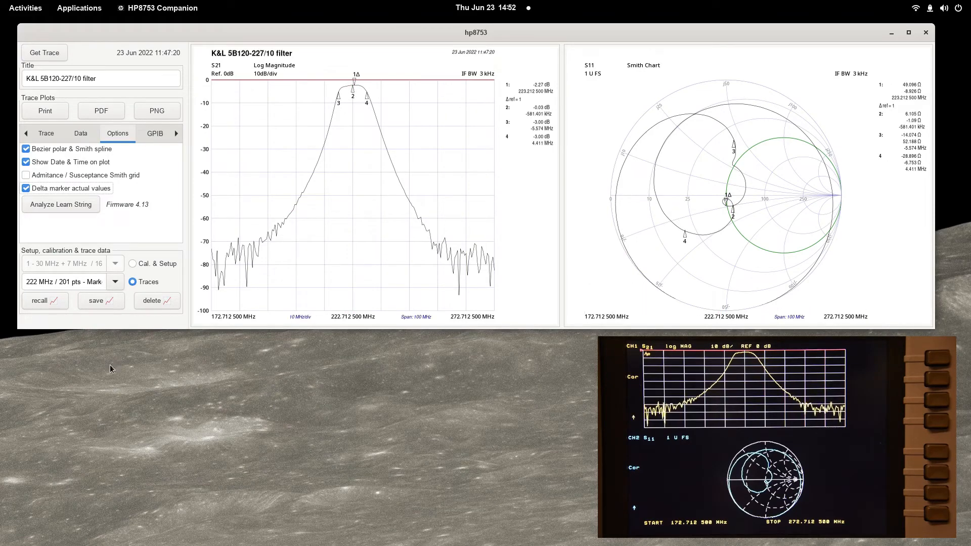
{"action": "mouse_move", "coordinate": [60, 204]}
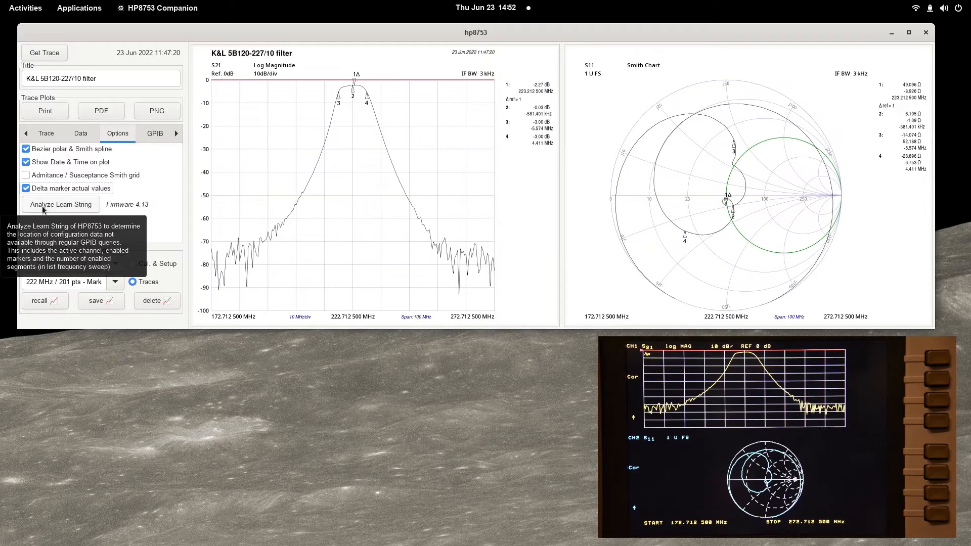
{"action": "left_click", "coordinate": [60, 204]}
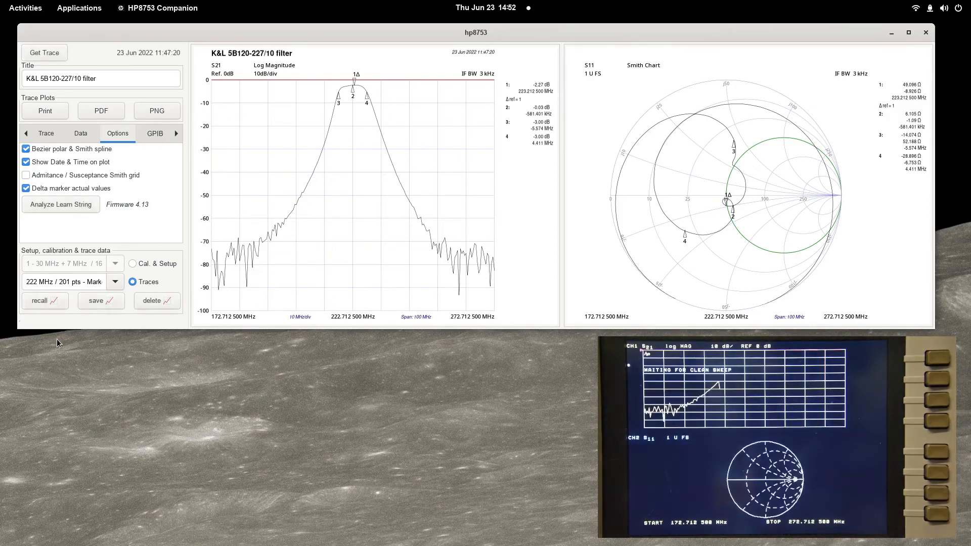
{"action": "left_click", "coordinate": [154, 134]}
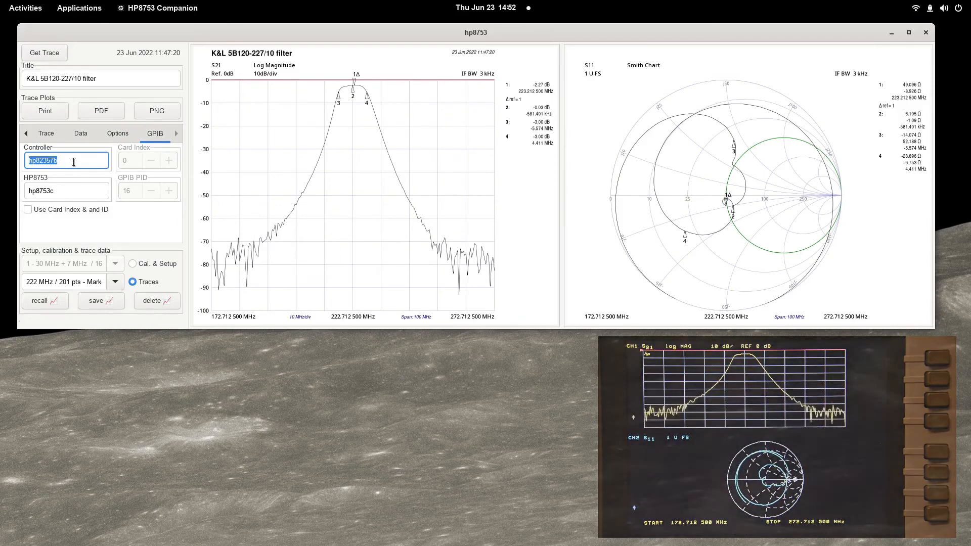
Correct the HP8753 instrument name to hp8753c
{"action": "left_click", "coordinate": [66, 191]}
{"action": "type", "text": "x"}
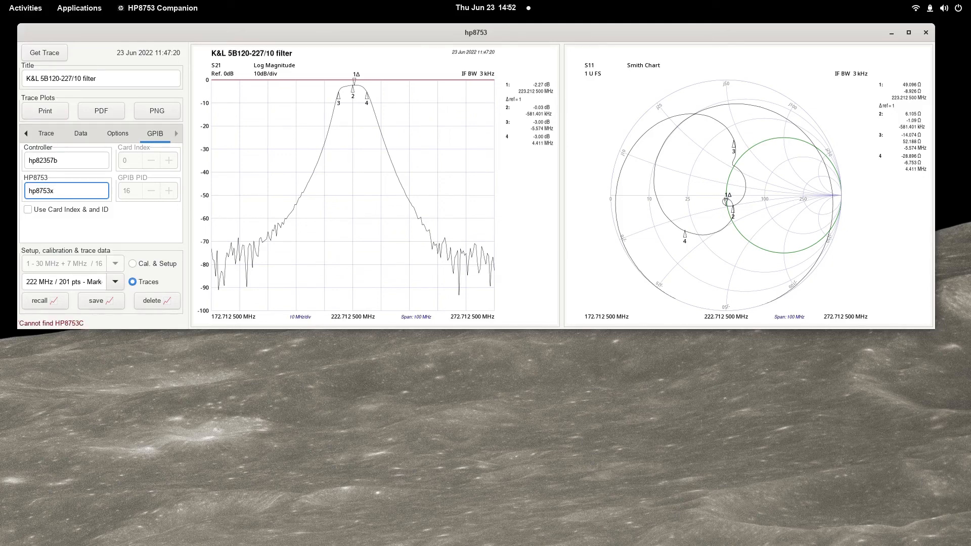
{"action": "key", "text": "BackSpace"}
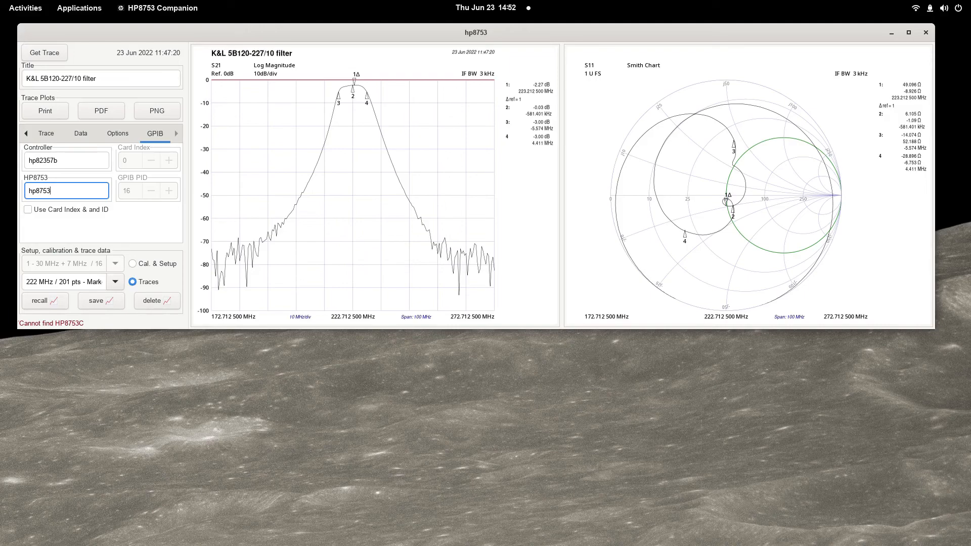
{"action": "type", "text": "c"}
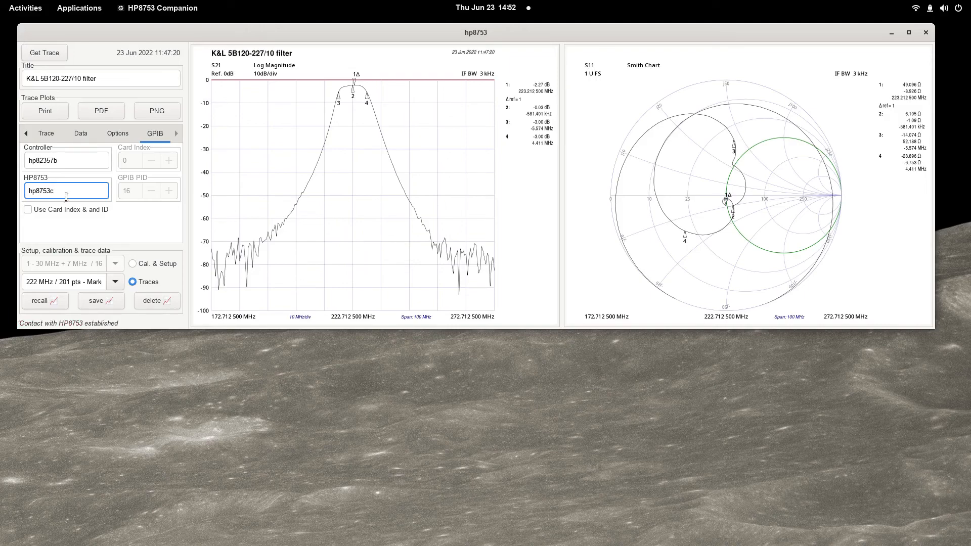
Enable Card Index & ID, try GPIB address 15 then 16, and show calibration details
{"action": "left_click", "coordinate": [28, 210]}
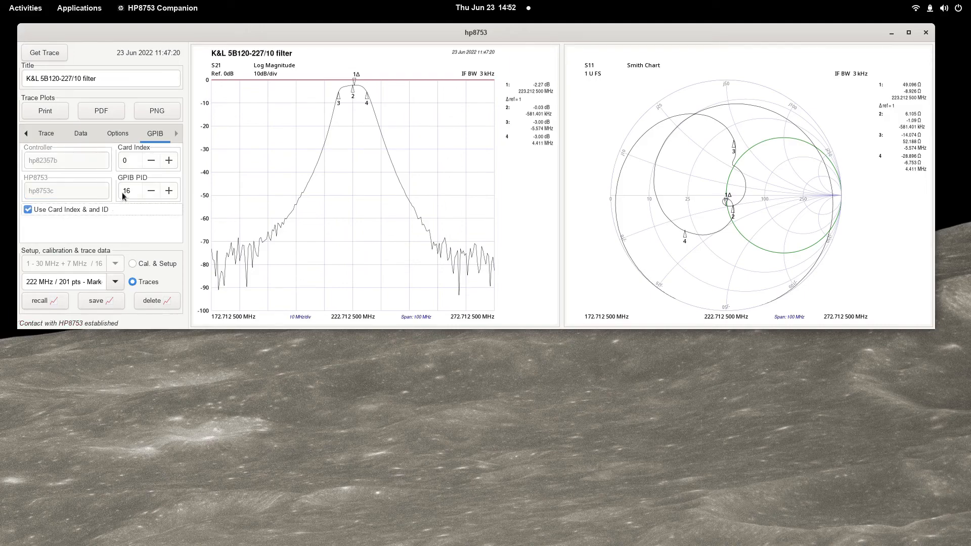
{"action": "left_click", "coordinate": [151, 190]}
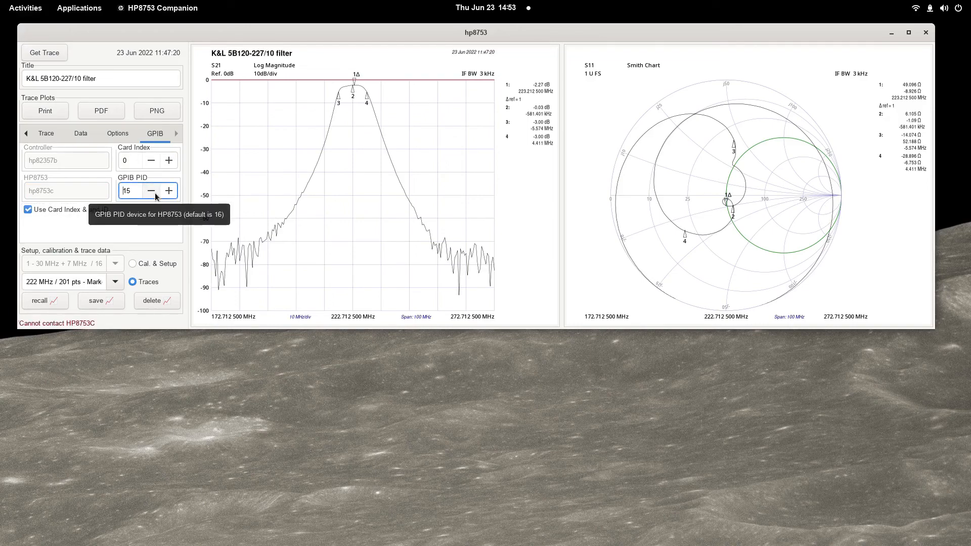
{"action": "left_click", "coordinate": [168, 190]}
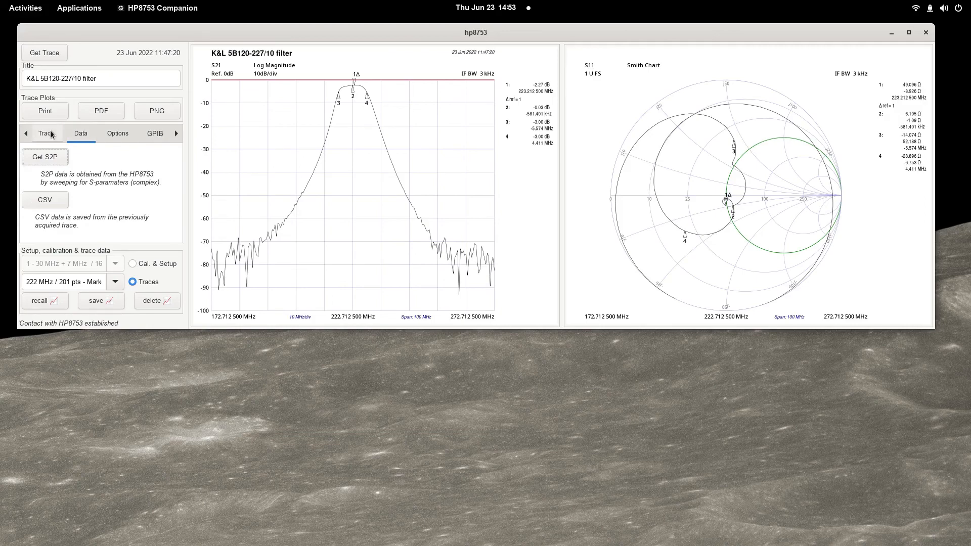
{"action": "left_click", "coordinate": [46, 133]}
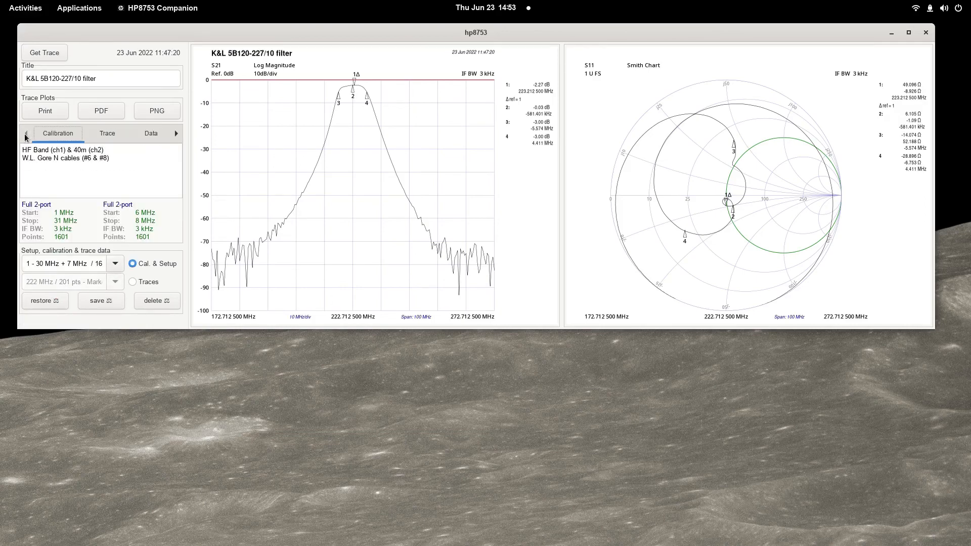
{"action": "mouse_move", "coordinate": [68, 347]}
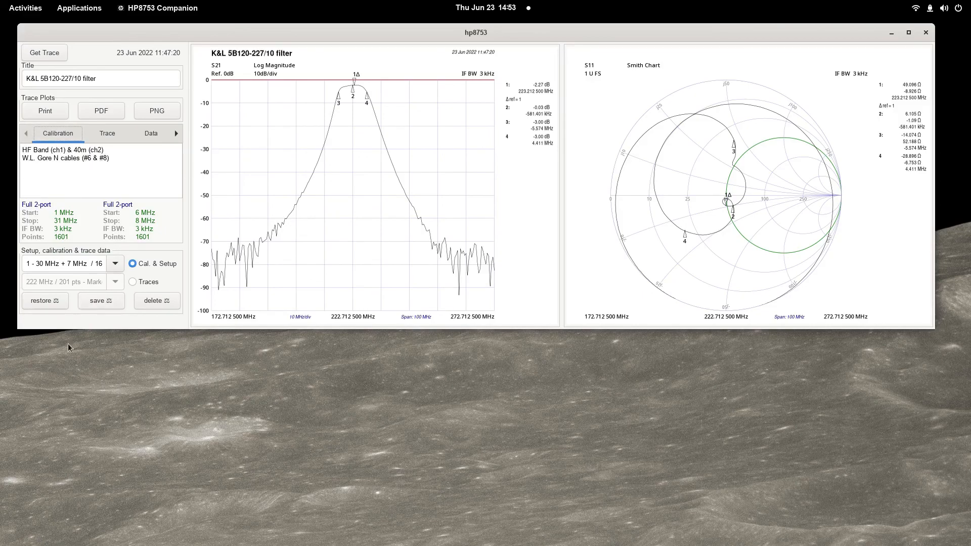